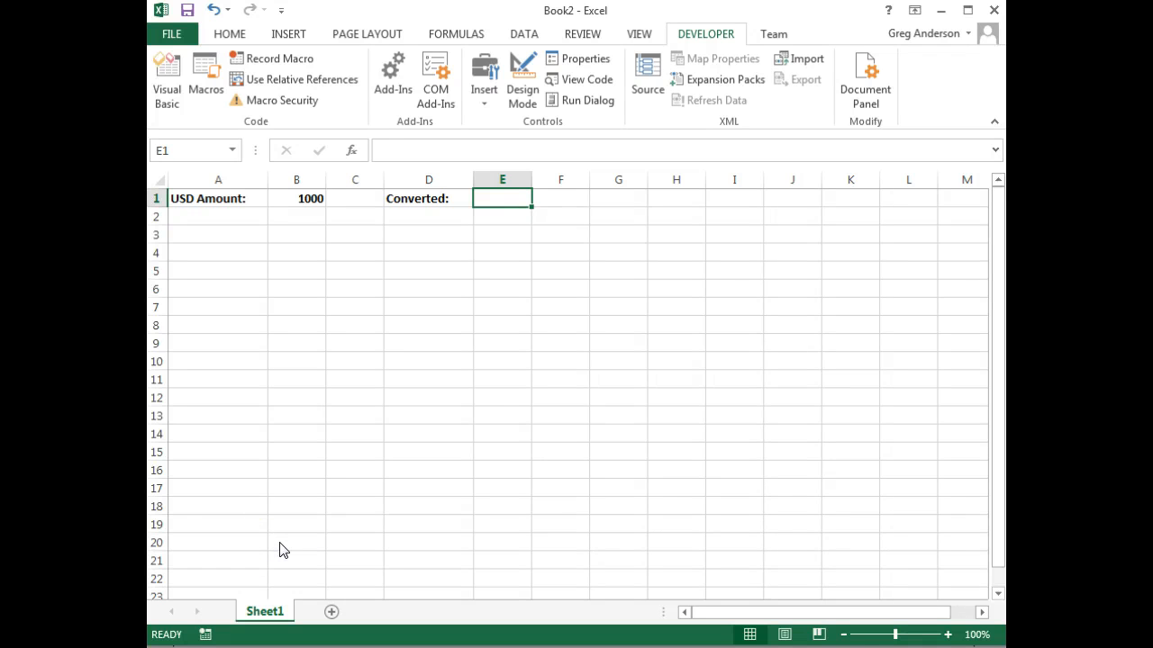
{"action": "mouse_move", "coordinate": [266, 329]}
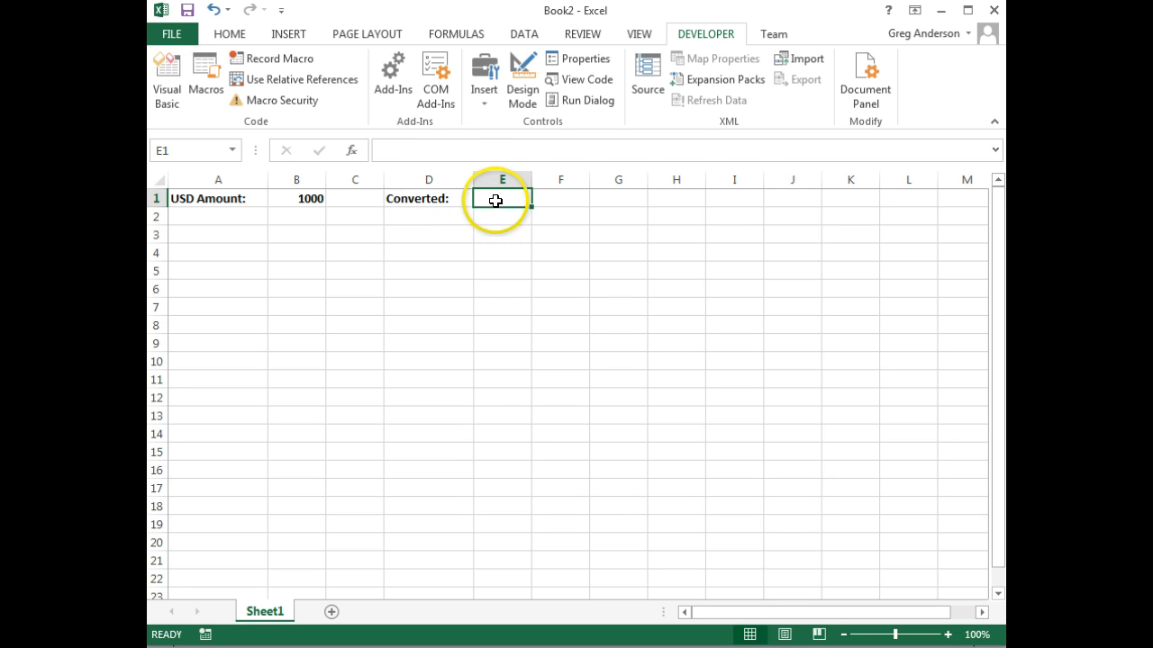
{"action": "mouse_move", "coordinate": [237, 233]}
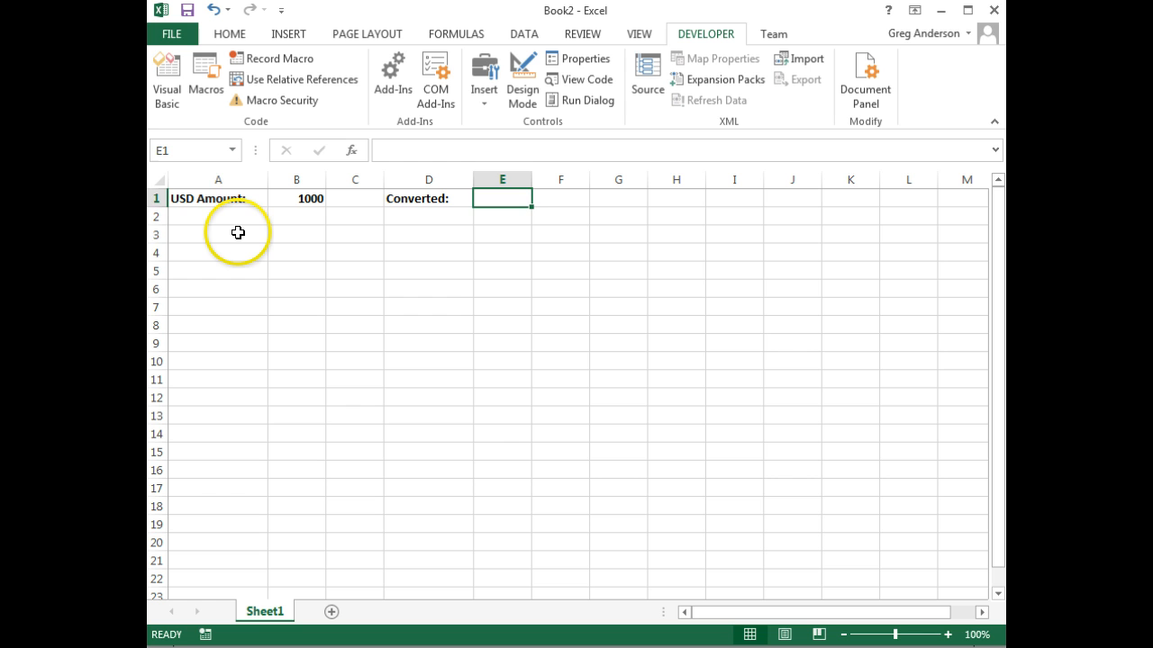
Select cell A3 on Sheet1 as the macro's starting cell.
{"action": "left_click", "coordinate": [218, 234]}
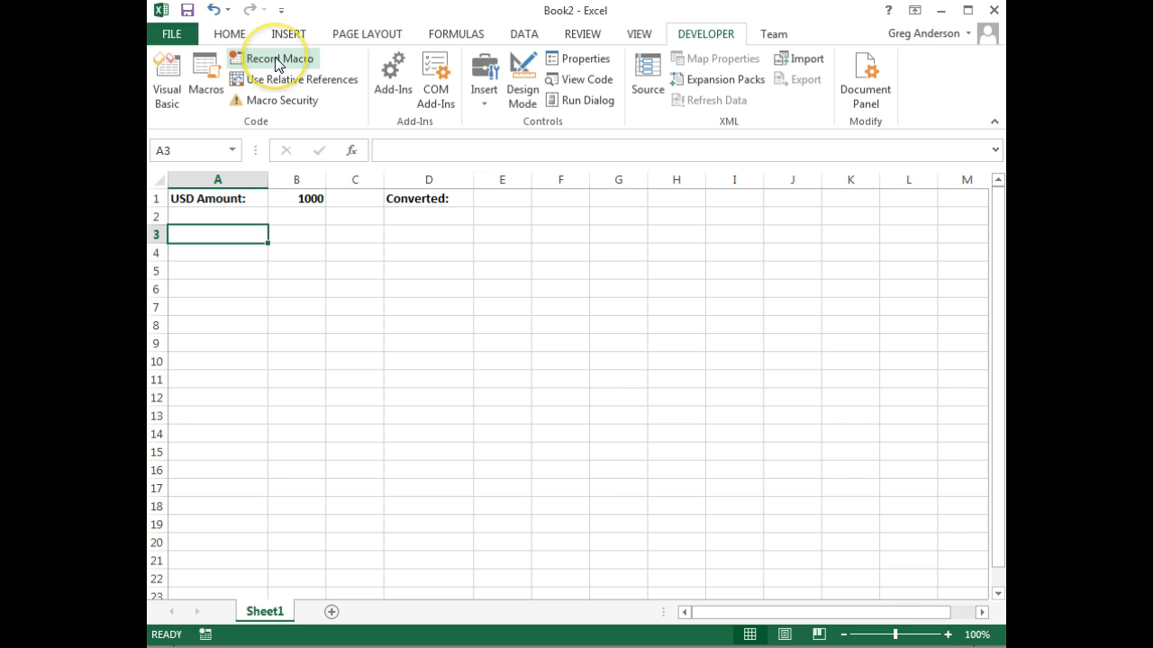
Record a new macro named Converter, stored in This Workbook.
{"action": "left_click", "coordinate": [280, 59]}
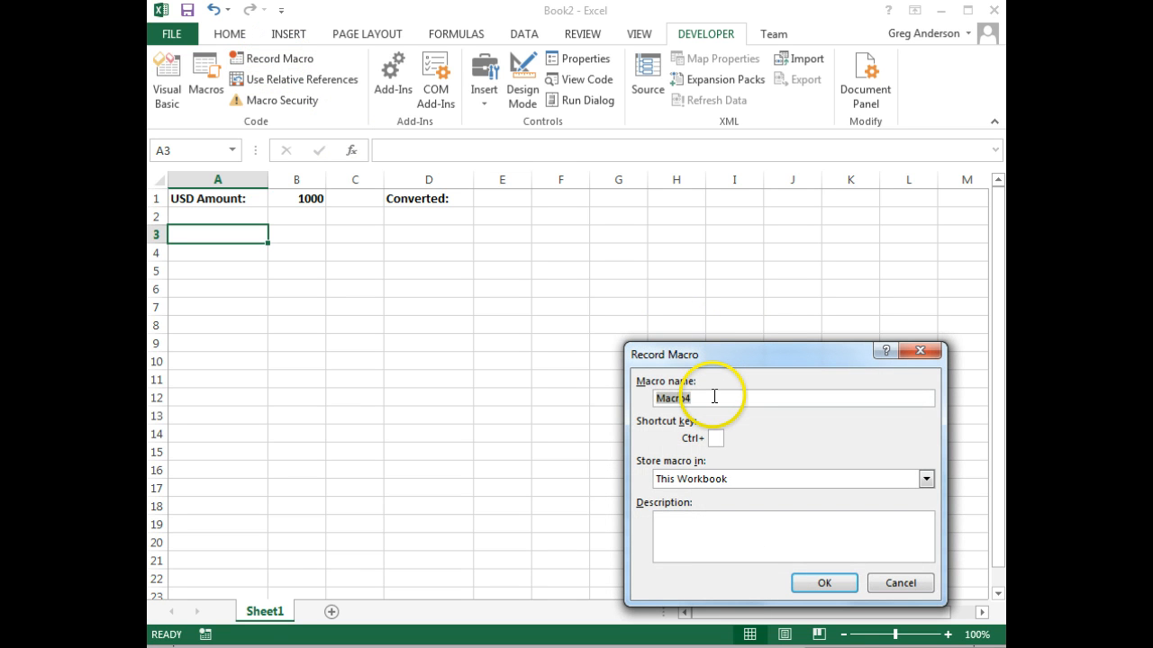
{"action": "type", "text": "Converter"}
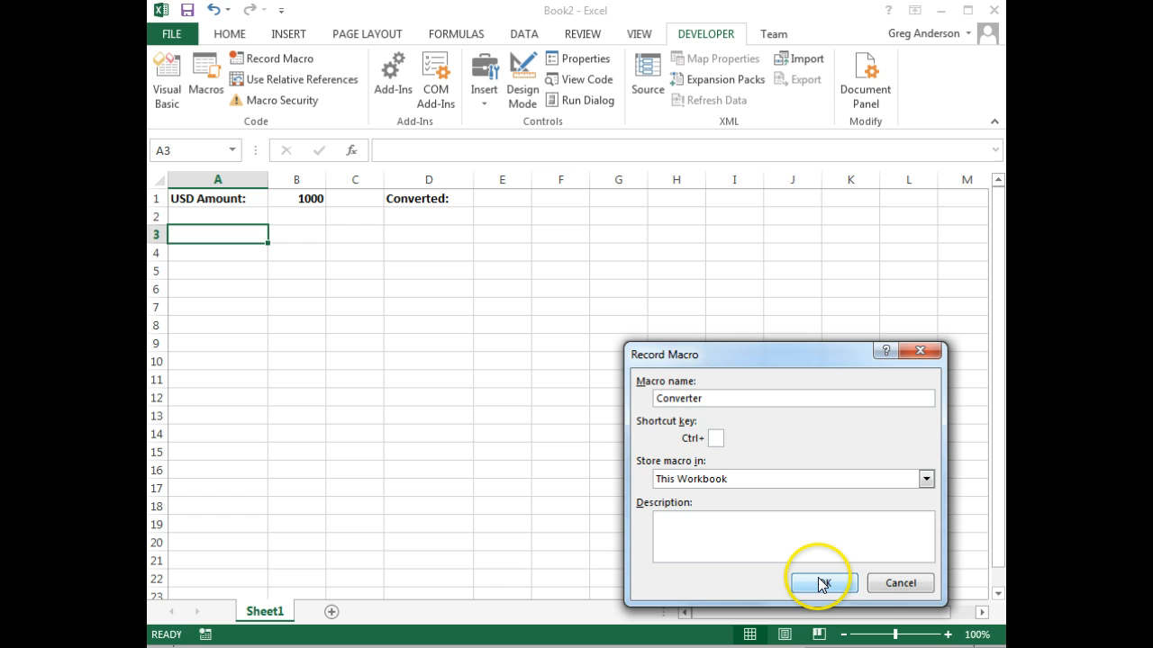
{"action": "left_click", "coordinate": [818, 582]}
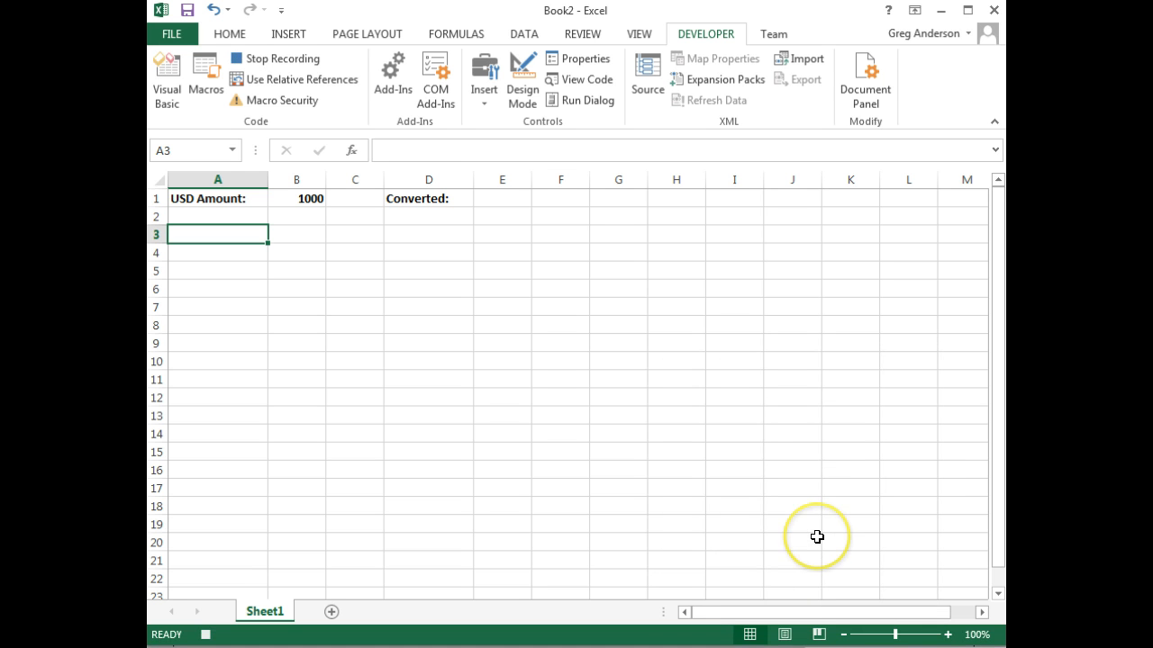
{"action": "mouse_move", "coordinate": [817, 536]}
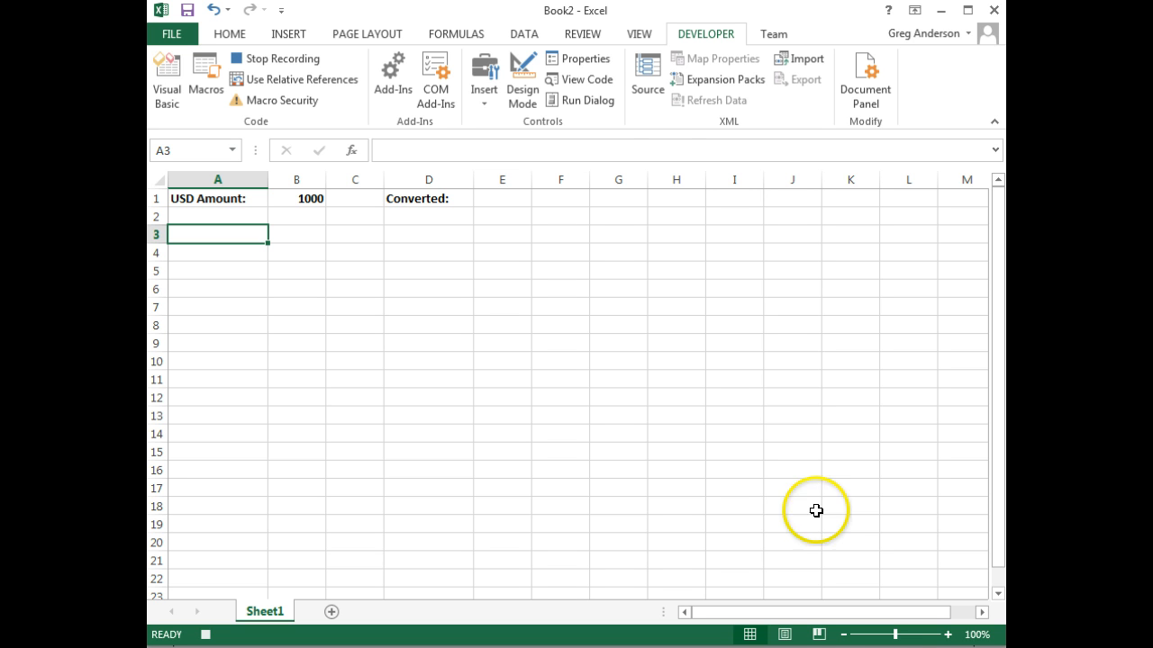
{"action": "mouse_move", "coordinate": [524, 38]}
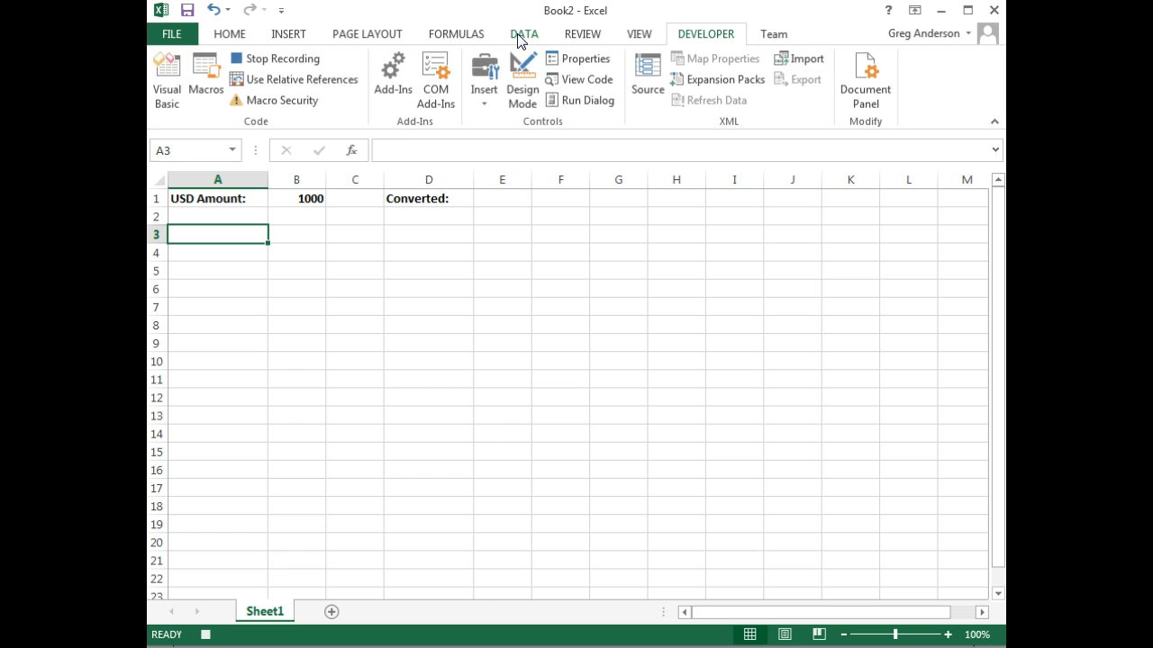
Create a From Web query for the MSN Money exchange-rates page, suppressing script errors, and import it.
{"action": "left_click", "coordinate": [523, 34]}
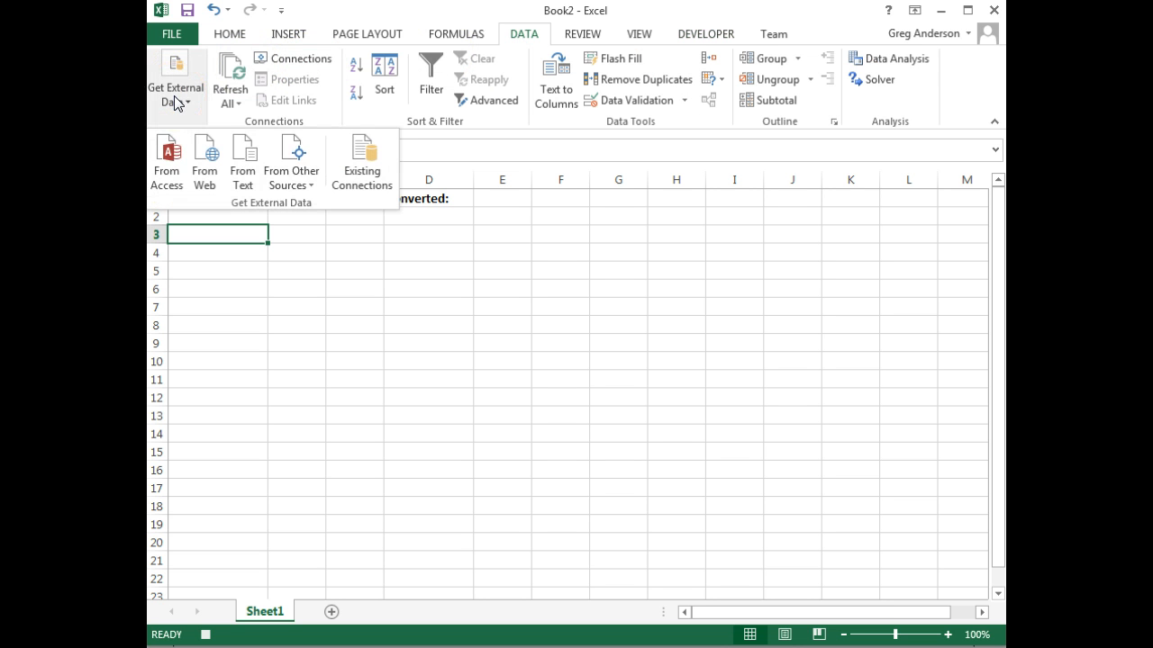
{"action": "mouse_move", "coordinate": [205, 162]}
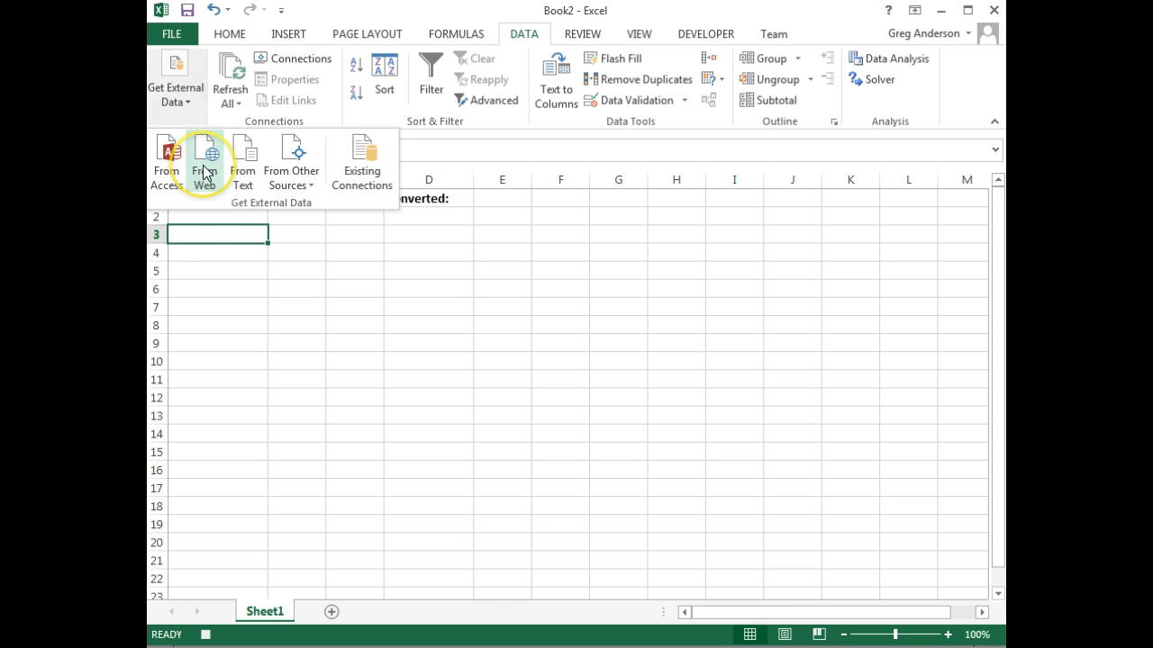
{"action": "mouse_move", "coordinate": [205, 157]}
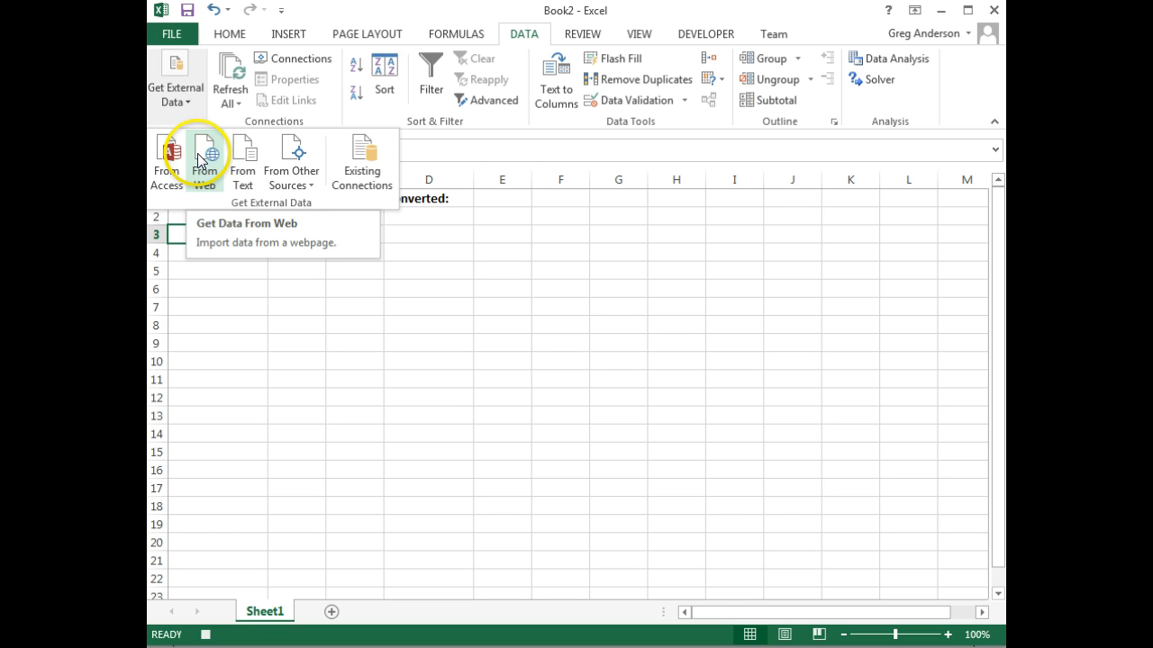
{"action": "left_click", "coordinate": [205, 151]}
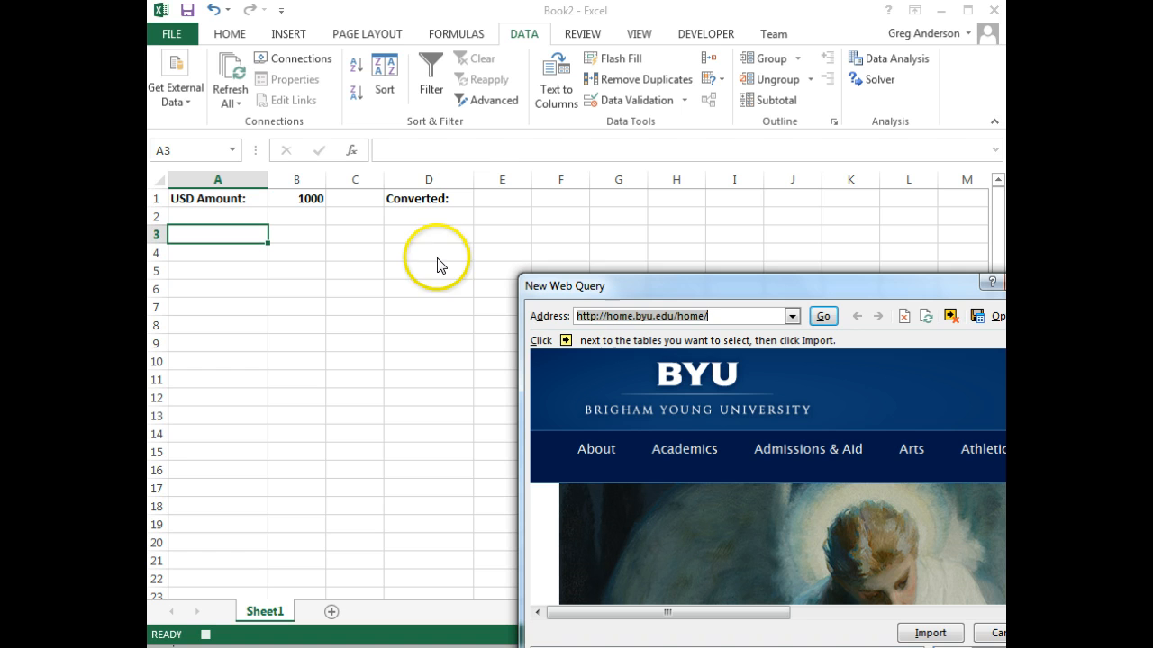
{"action": "mouse_move", "coordinate": [527, 329]}
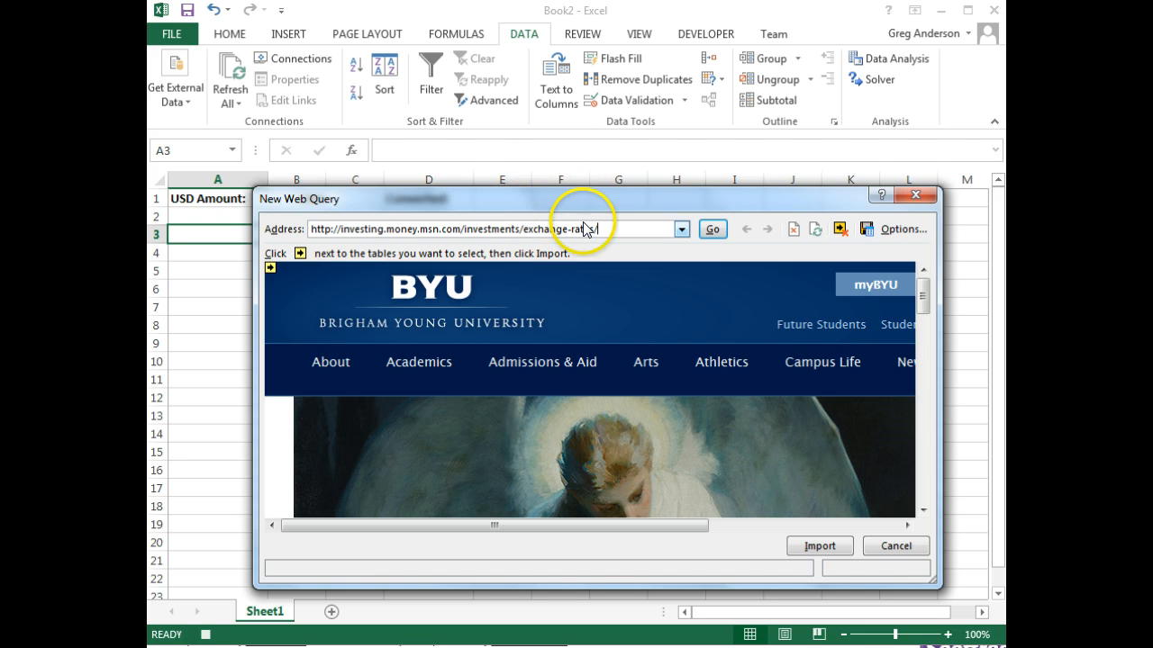
{"action": "left_click", "coordinate": [711, 229]}
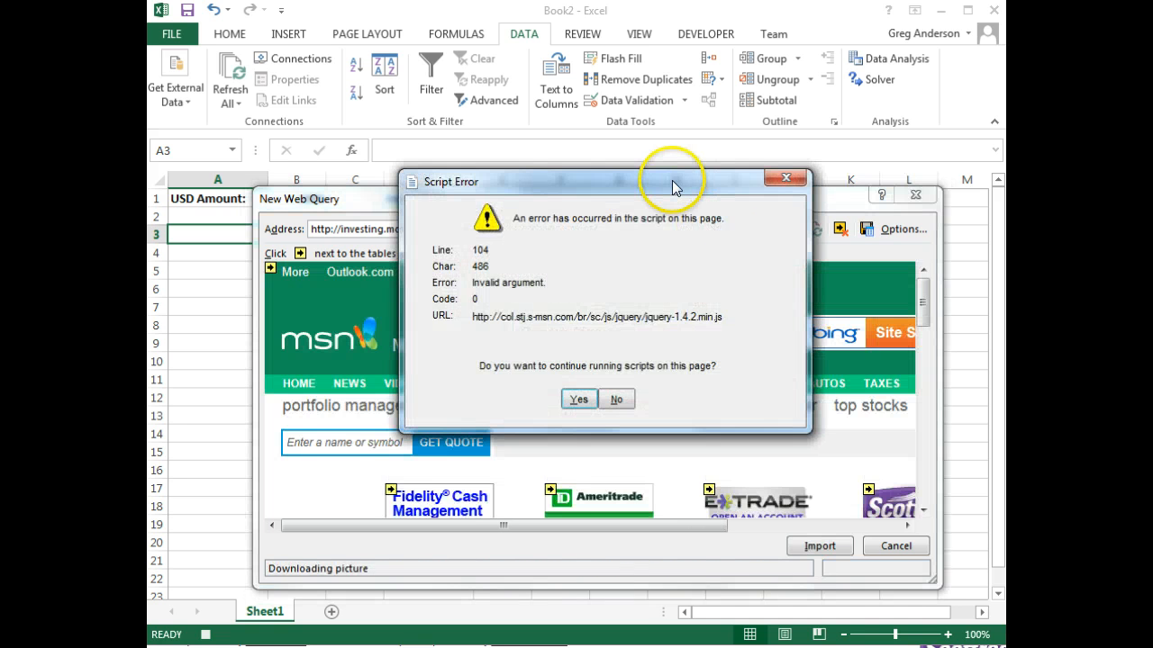
{"action": "mouse_move", "coordinate": [616, 404]}
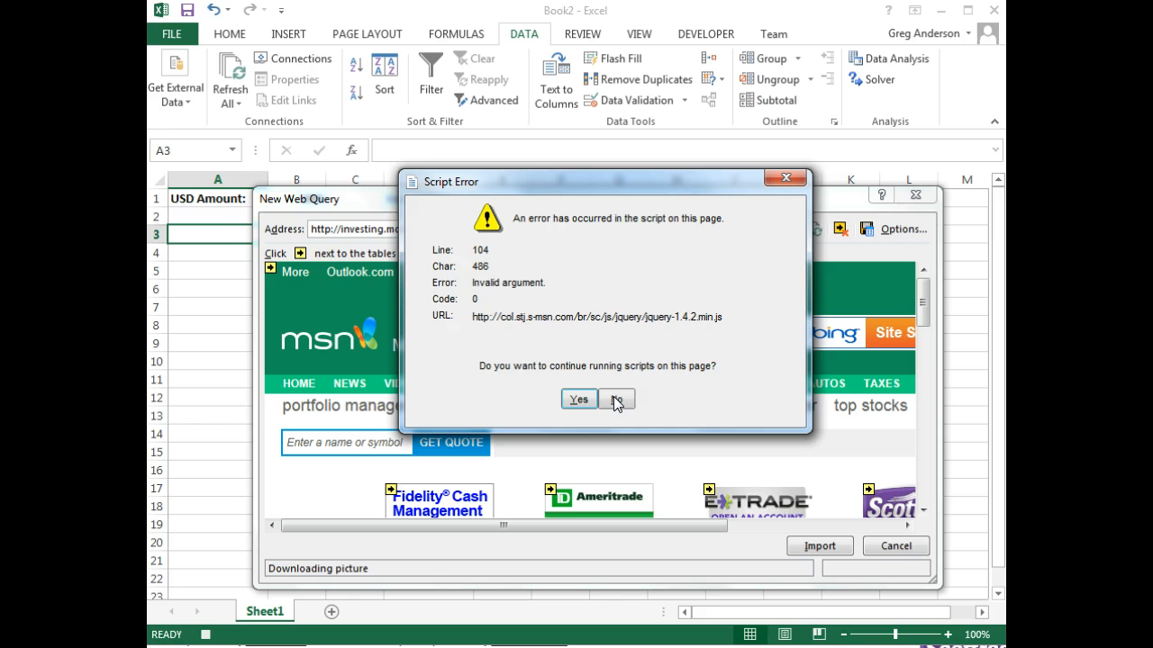
{"action": "left_click", "coordinate": [616, 399]}
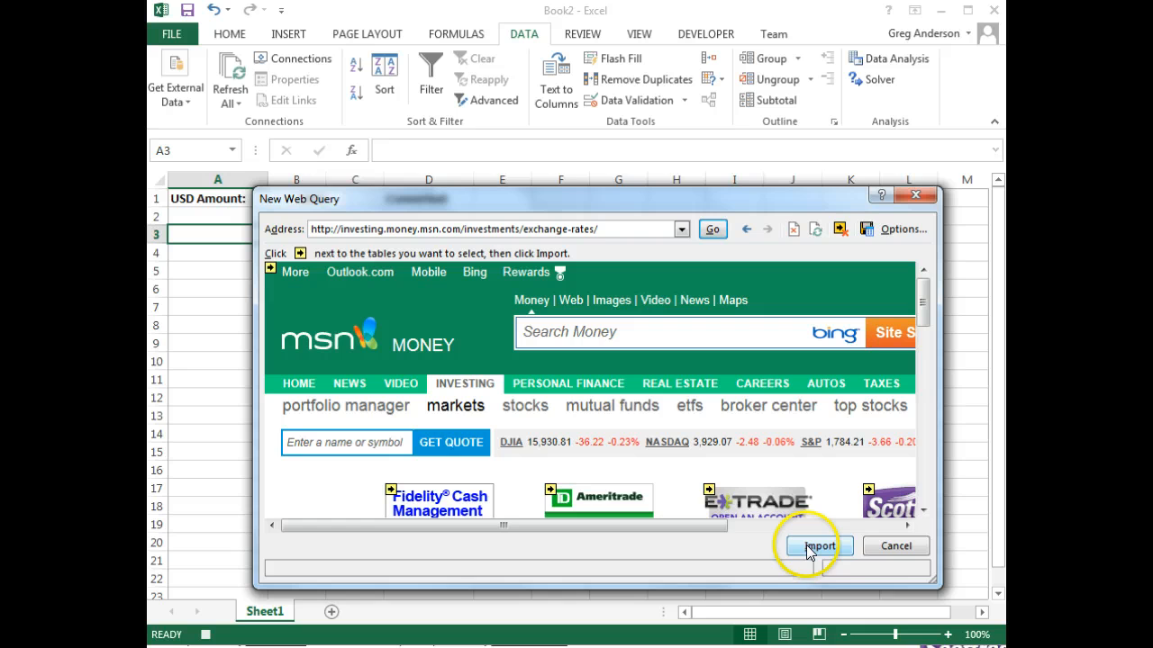
{"action": "left_click", "coordinate": [818, 546]}
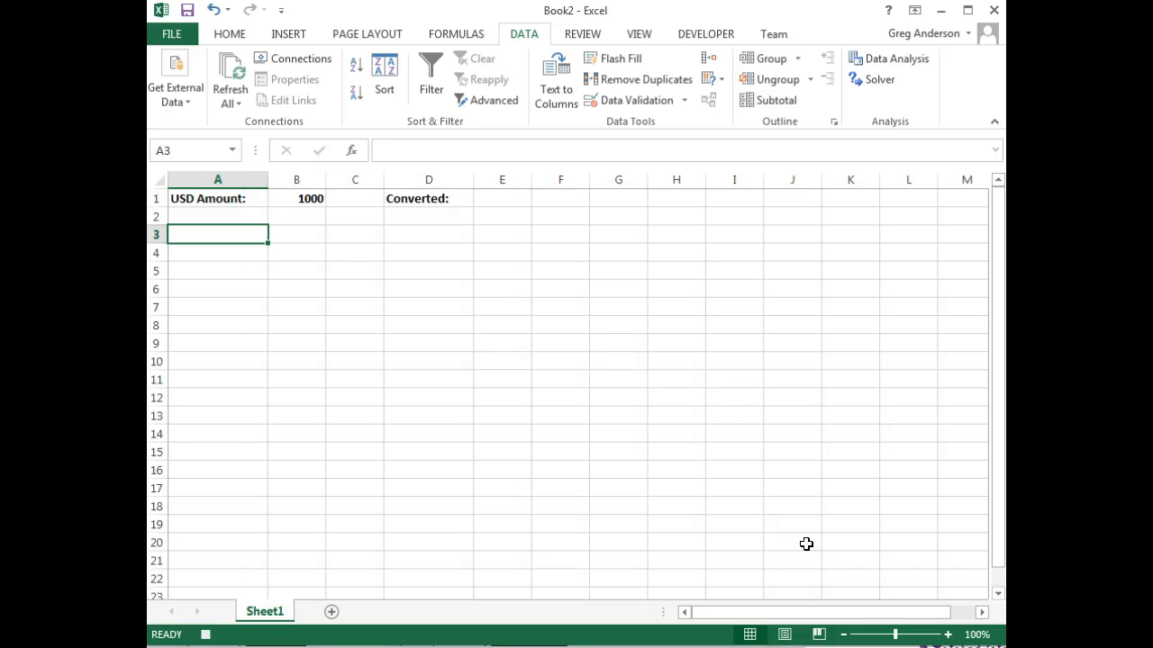
{"action": "left_click", "coordinate": [176, 81]}
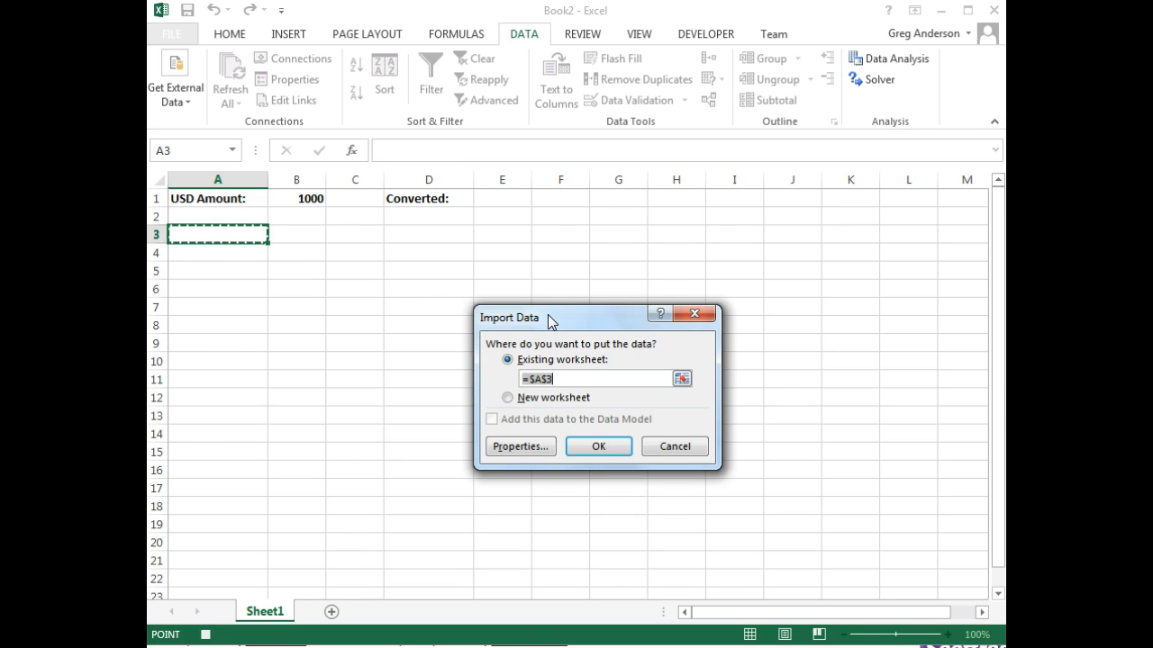
{"action": "mouse_move", "coordinate": [214, 248]}
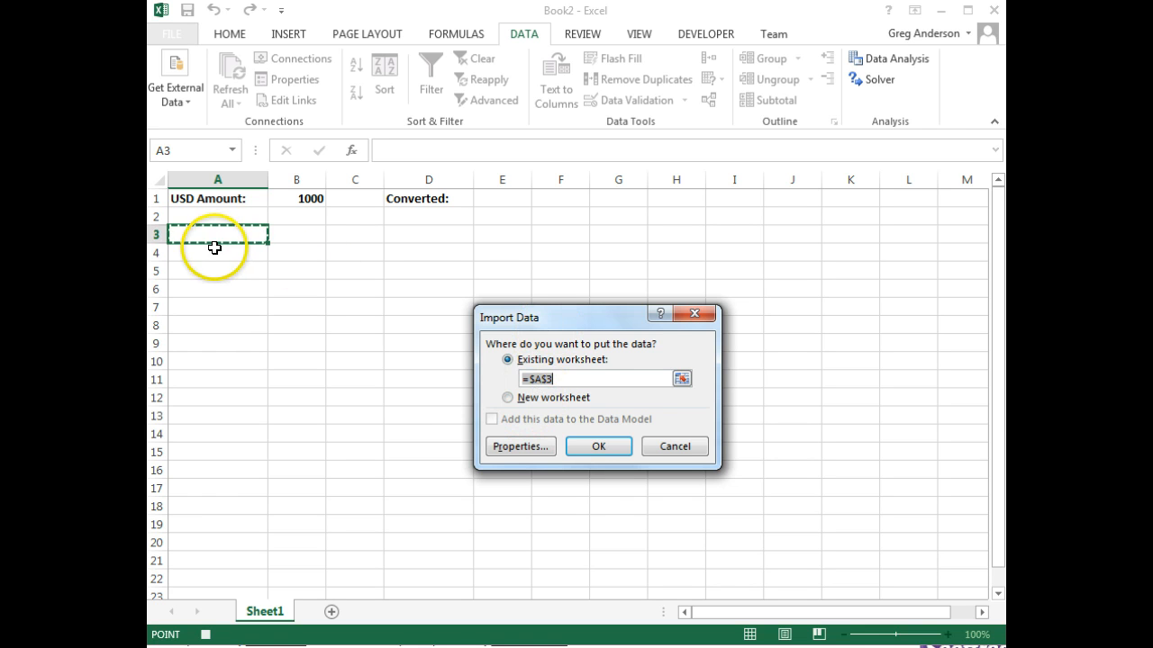
Place the imported web data on the existing worksheet at $A$3.
{"action": "left_click", "coordinate": [598, 446]}
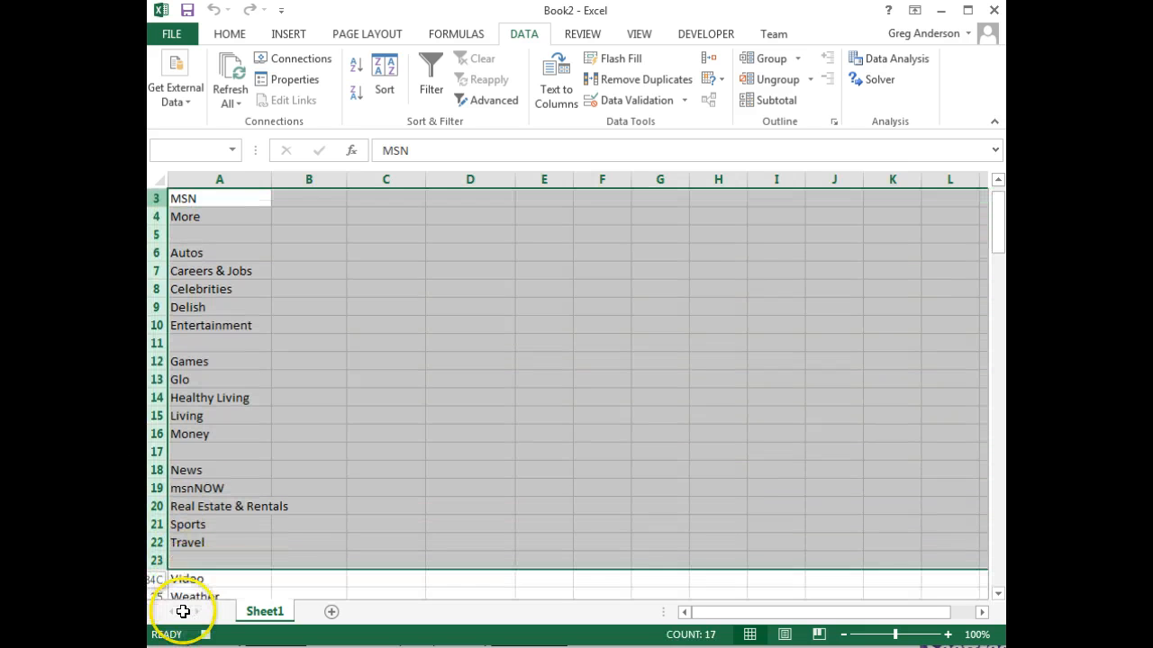
Delete rows 1–104 of page content above the Currency header.
{"action": "scroll", "scroll_direction": "down", "scroll_amount": 3}
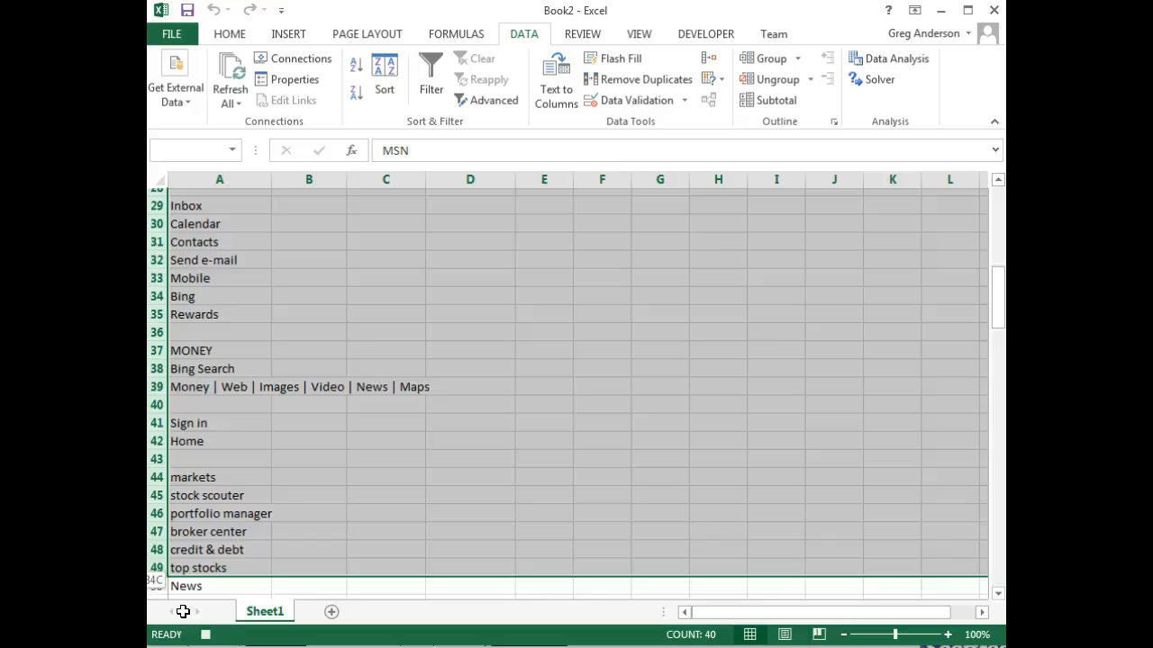
{"action": "scroll", "scroll_direction": "down", "scroll_amount": 3}
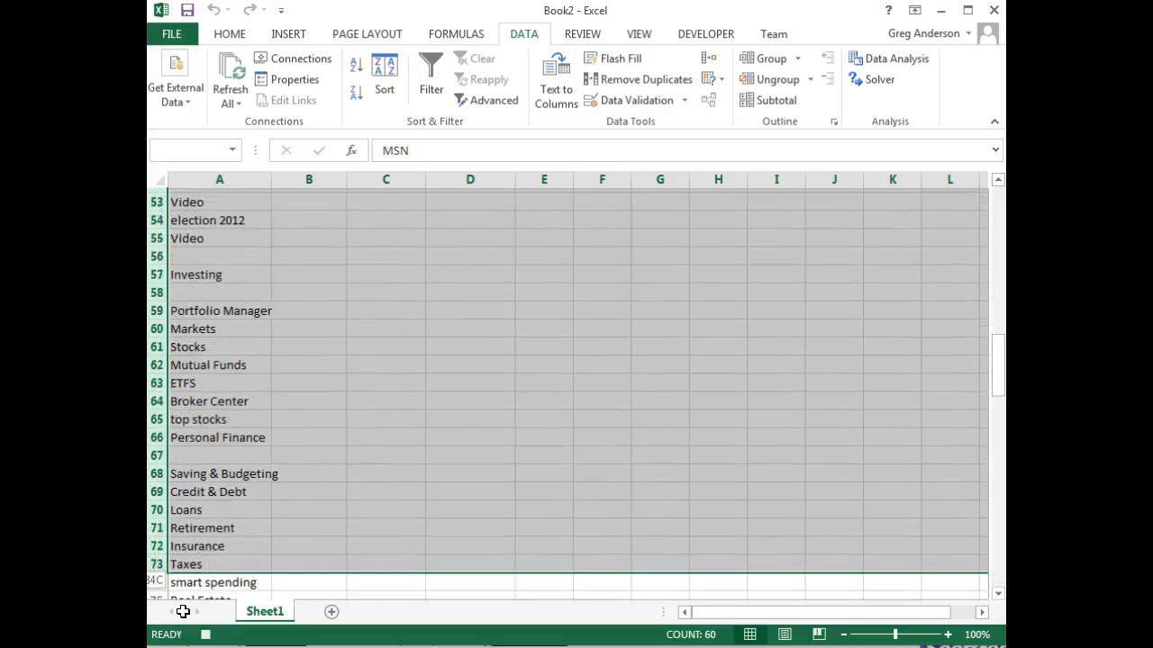
{"action": "scroll", "scroll_direction": "down", "scroll_amount": 3}
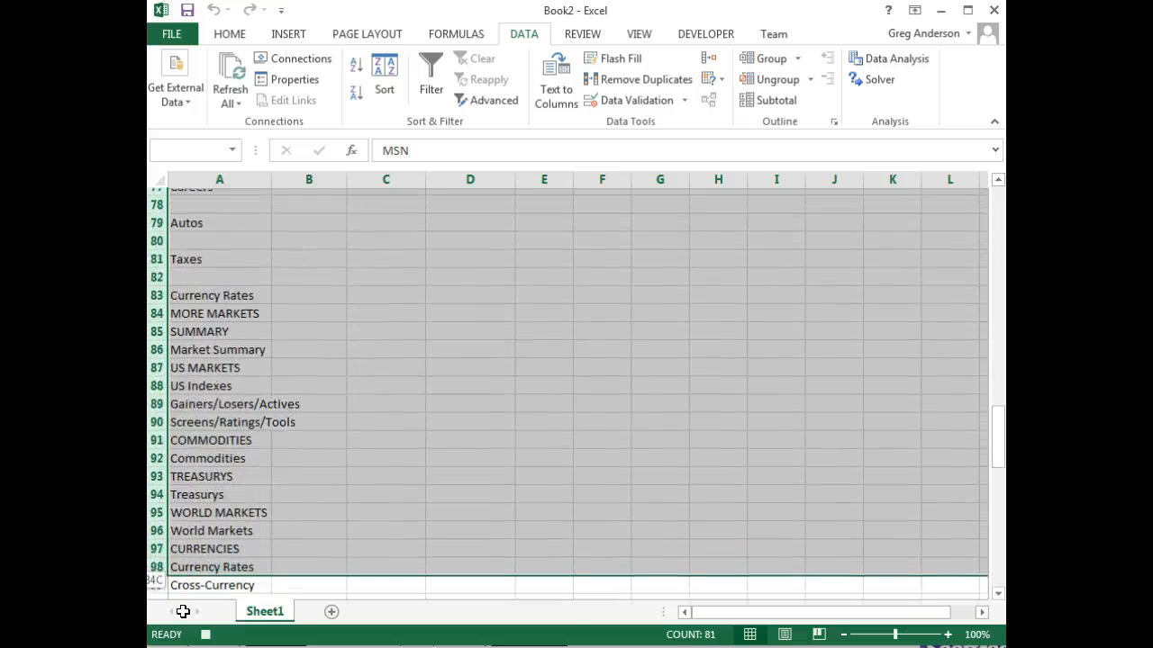
{"action": "scroll", "scroll_direction": "down", "scroll_amount": 3}
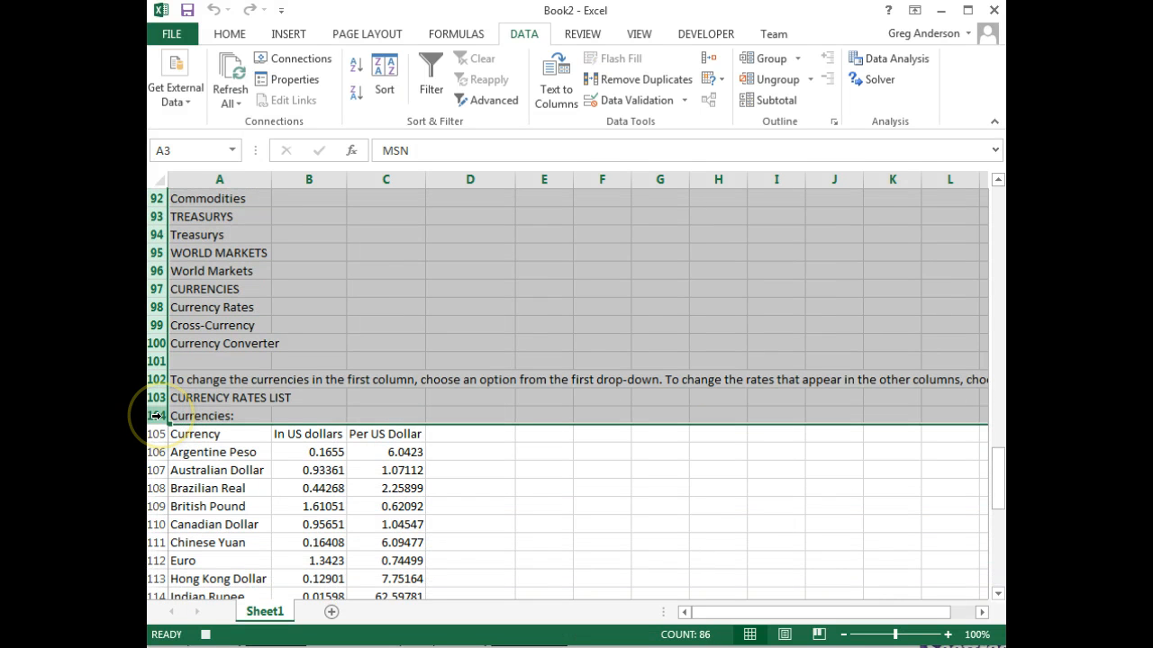
{"action": "right_click", "coordinate": [157, 416]}
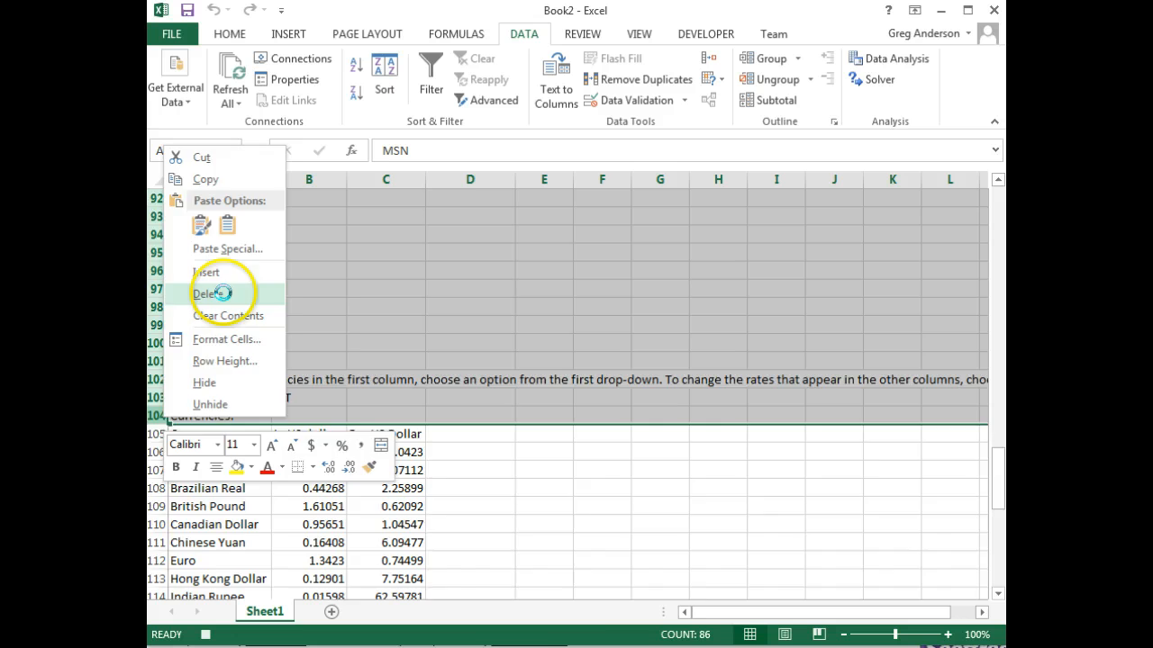
{"action": "left_click", "coordinate": [208, 294]}
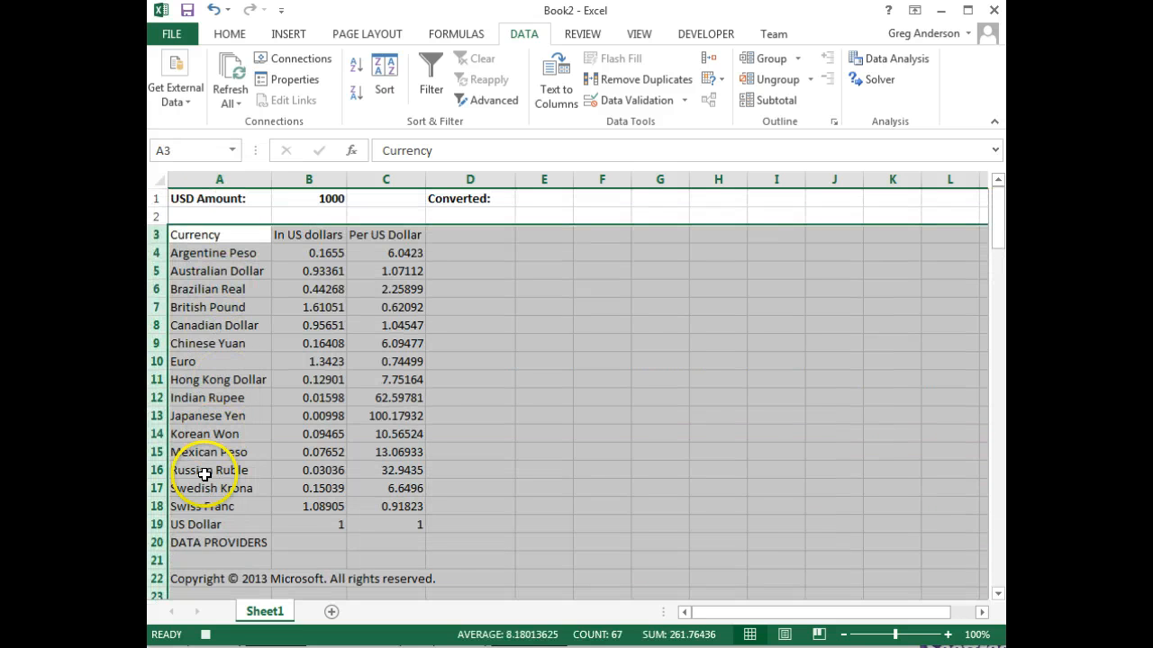
Delete the US Dollar row plus the DATA PROVIDERS and copyright footer rows.
{"action": "scroll", "scroll_direction": "down", "scroll_amount": 3}
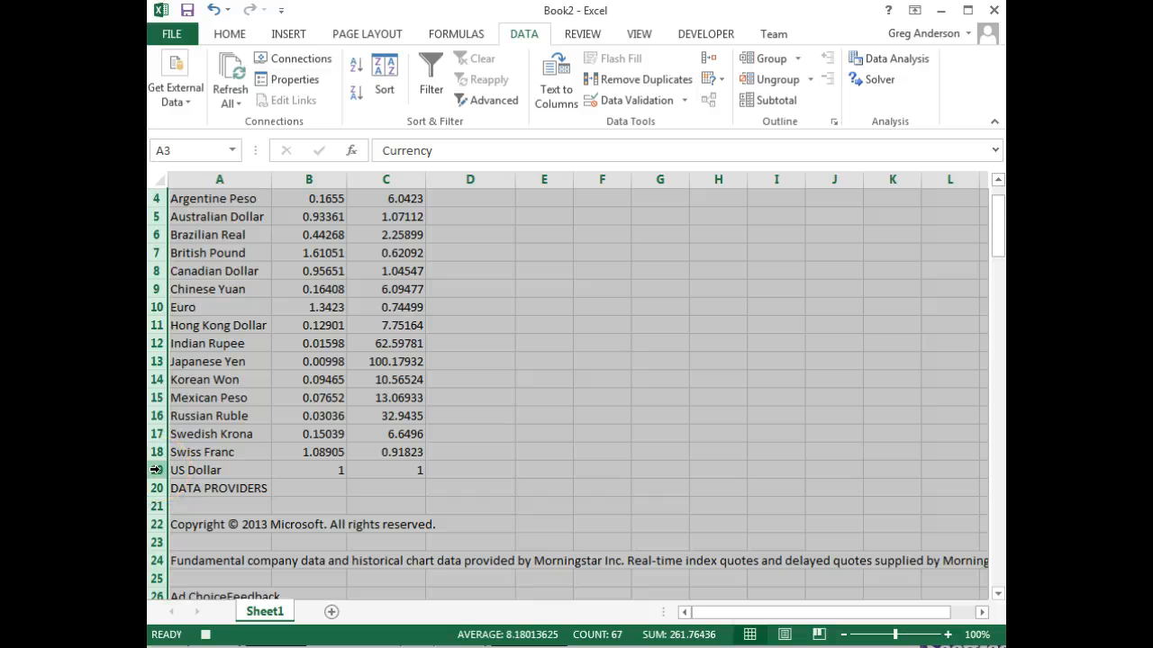
{"action": "left_click", "coordinate": [194, 470]}
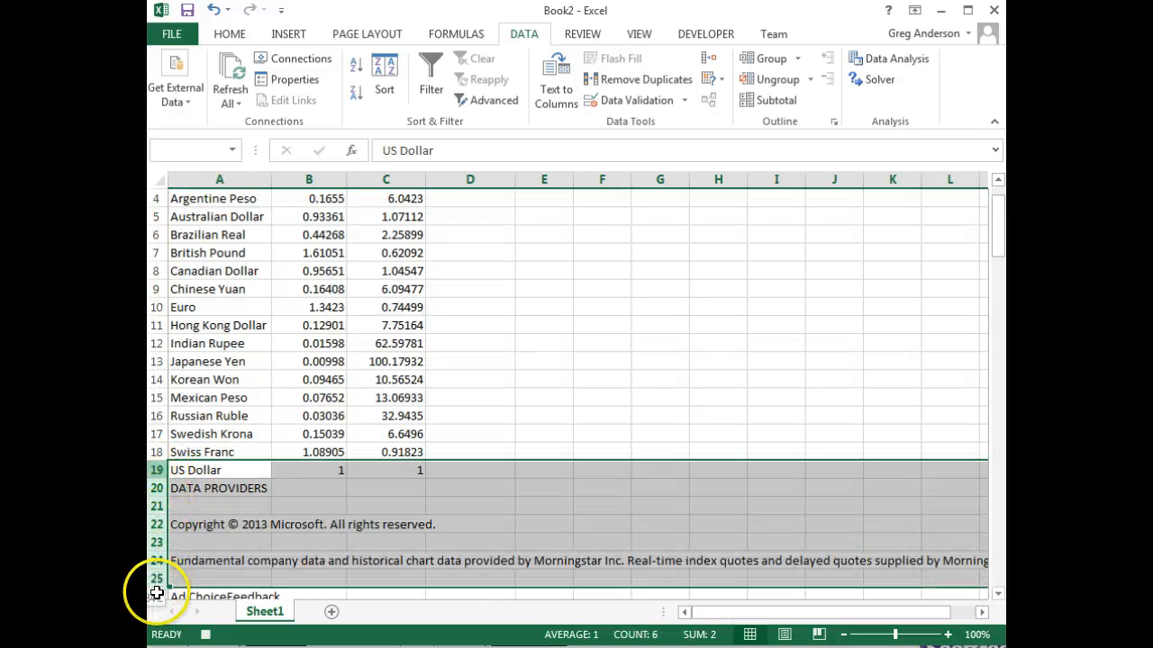
{"action": "scroll", "scroll_direction": "down", "scroll_amount": 3}
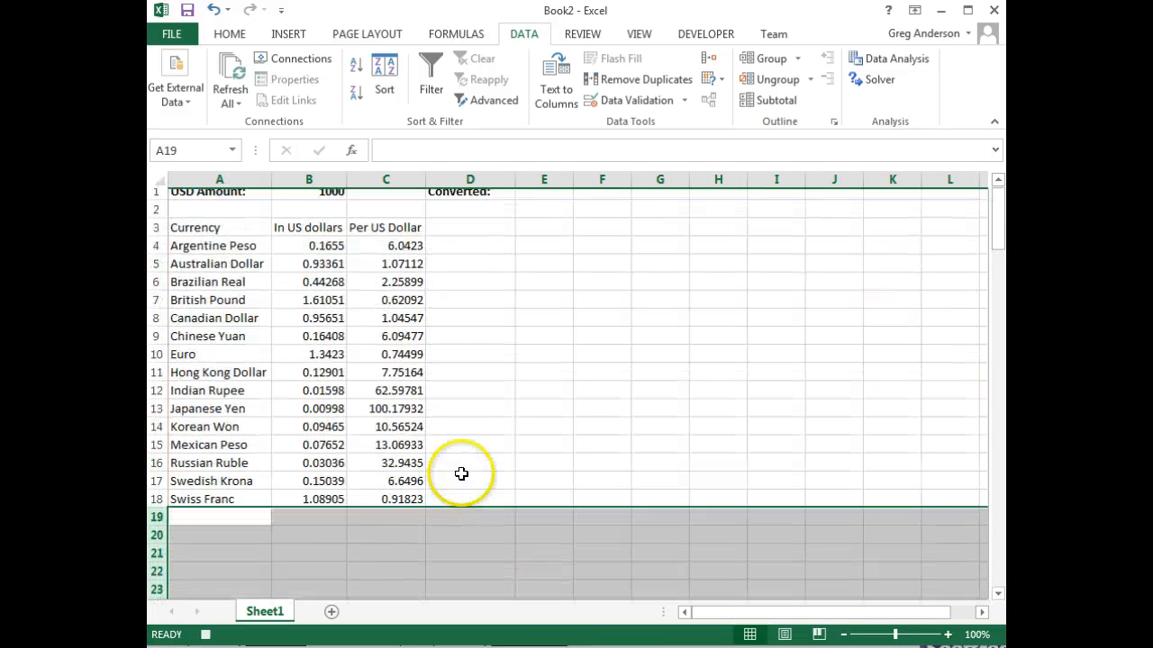
{"action": "left_click", "coordinate": [469, 288]}
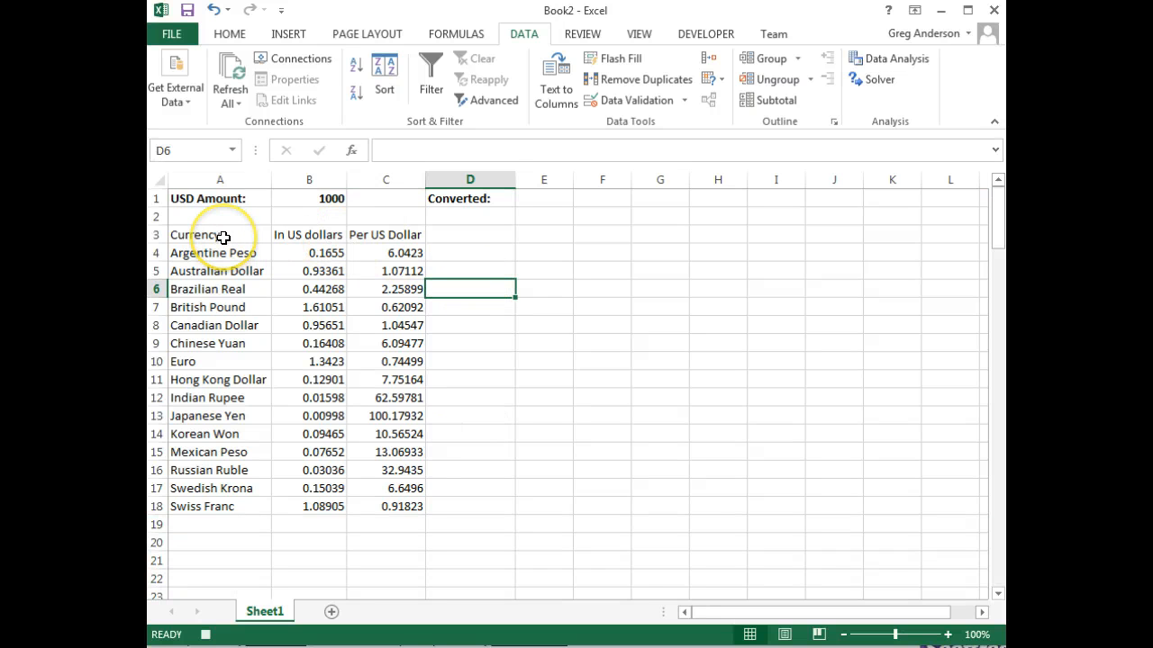
Bold the Currency, In US dollars and Per US Dollar headers in A3:C3.
{"action": "left_click", "coordinate": [219, 234]}
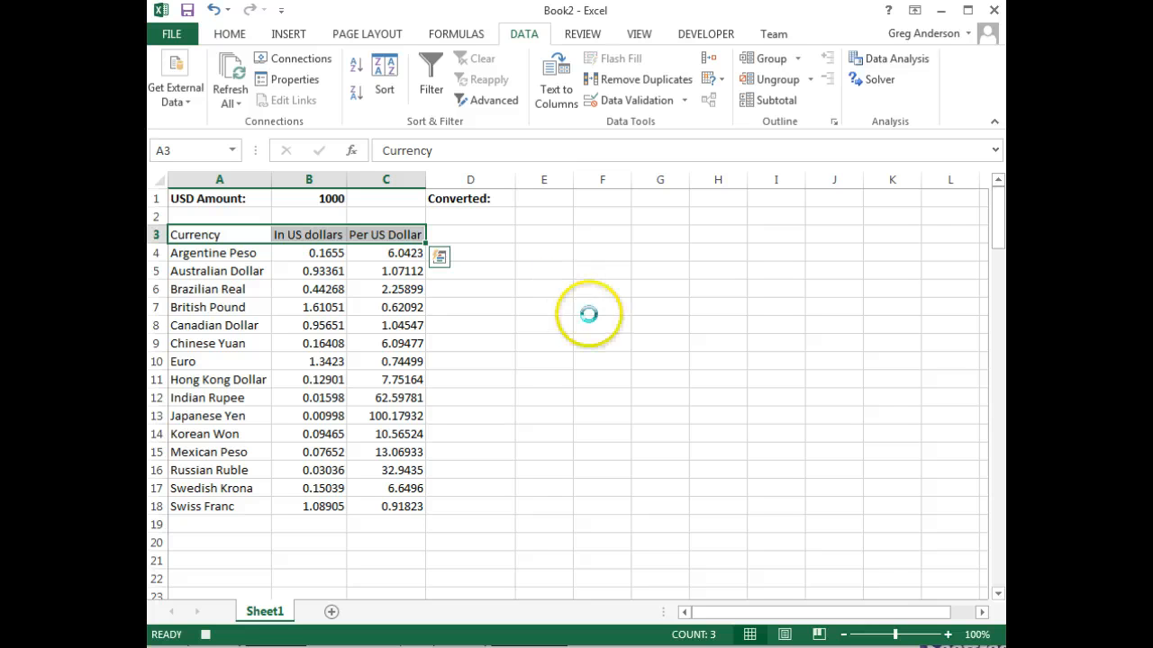
{"action": "mouse_move", "coordinate": [360, 248]}
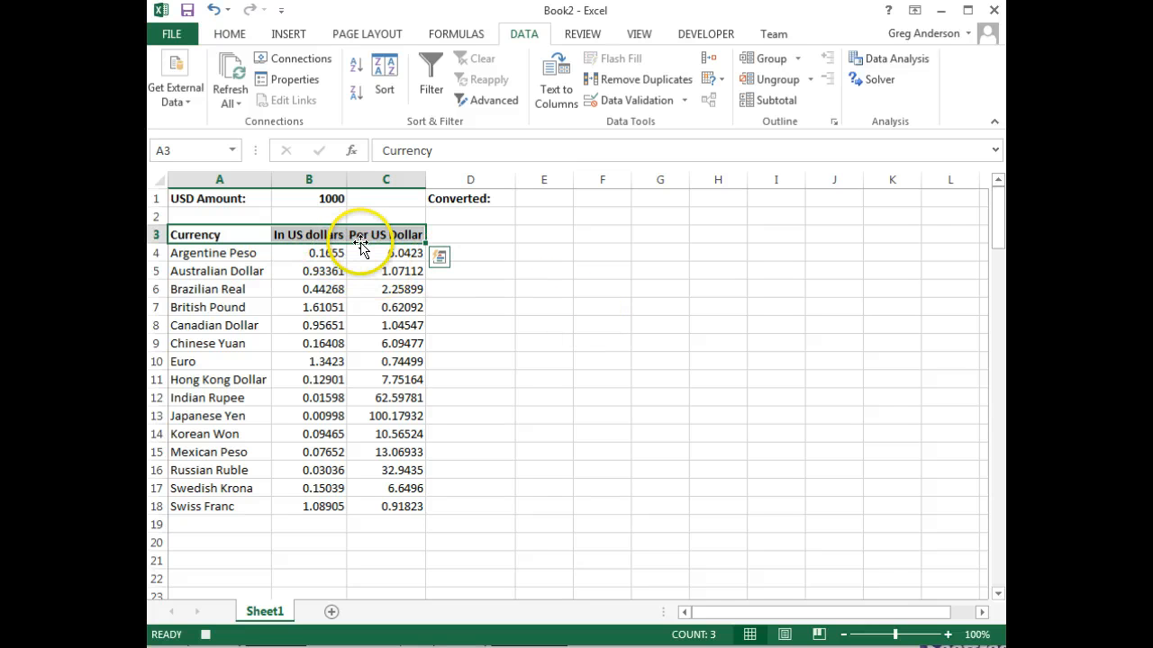
{"action": "left_click", "coordinate": [470, 288]}
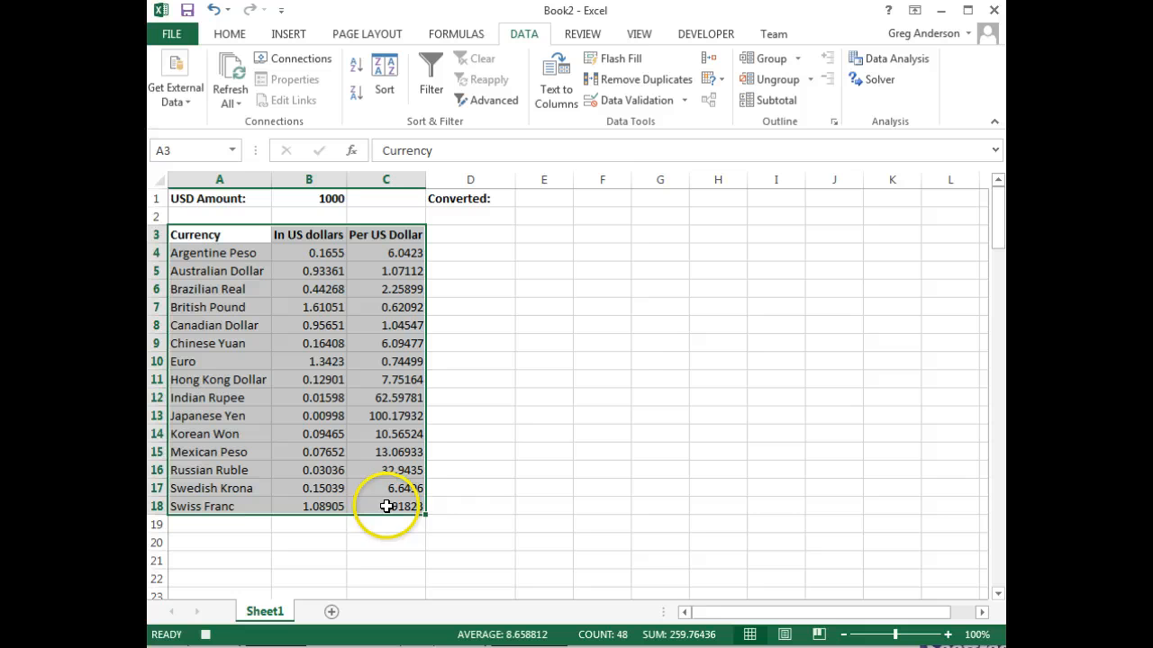
Custom-sort A3:C18 by Per US Dollar, largest to smallest.
{"action": "left_click", "coordinate": [229, 33]}
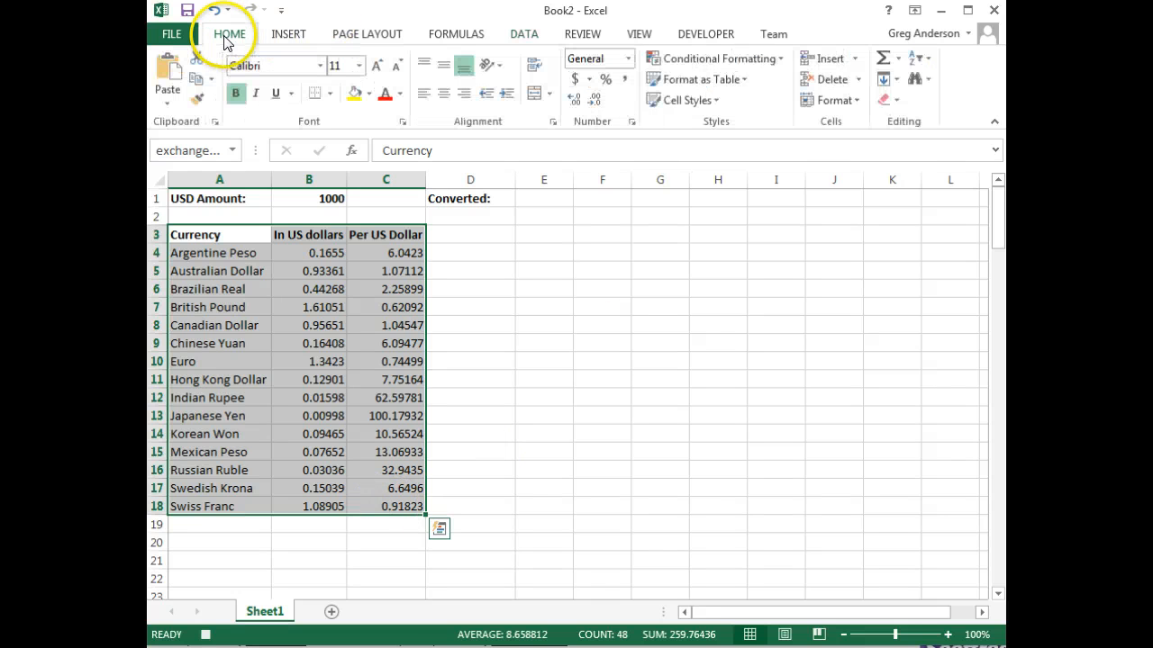
{"action": "mouse_move", "coordinate": [911, 64]}
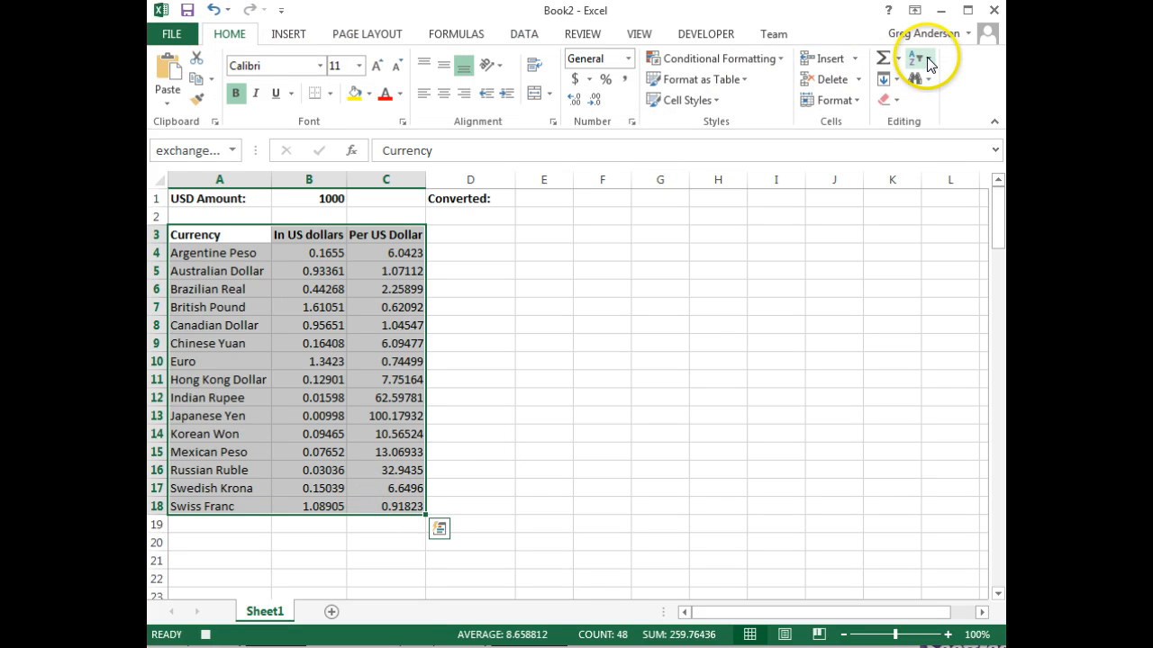
{"action": "left_click", "coordinate": [918, 57]}
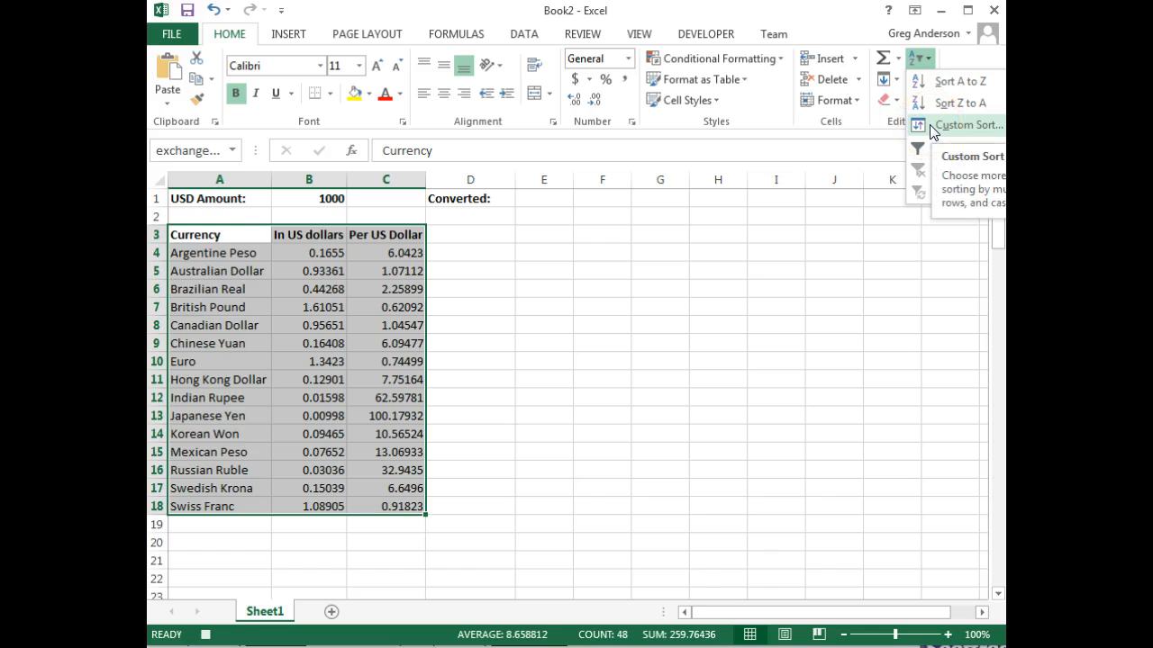
{"action": "left_click", "coordinate": [968, 124]}
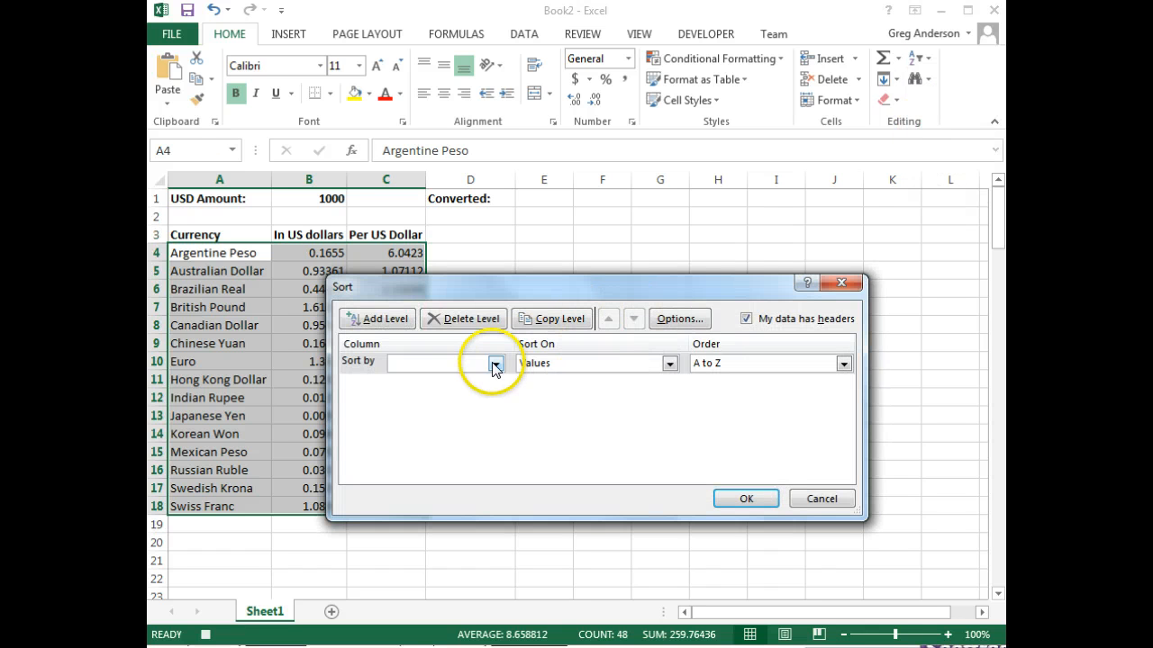
{"action": "left_click", "coordinate": [494, 363]}
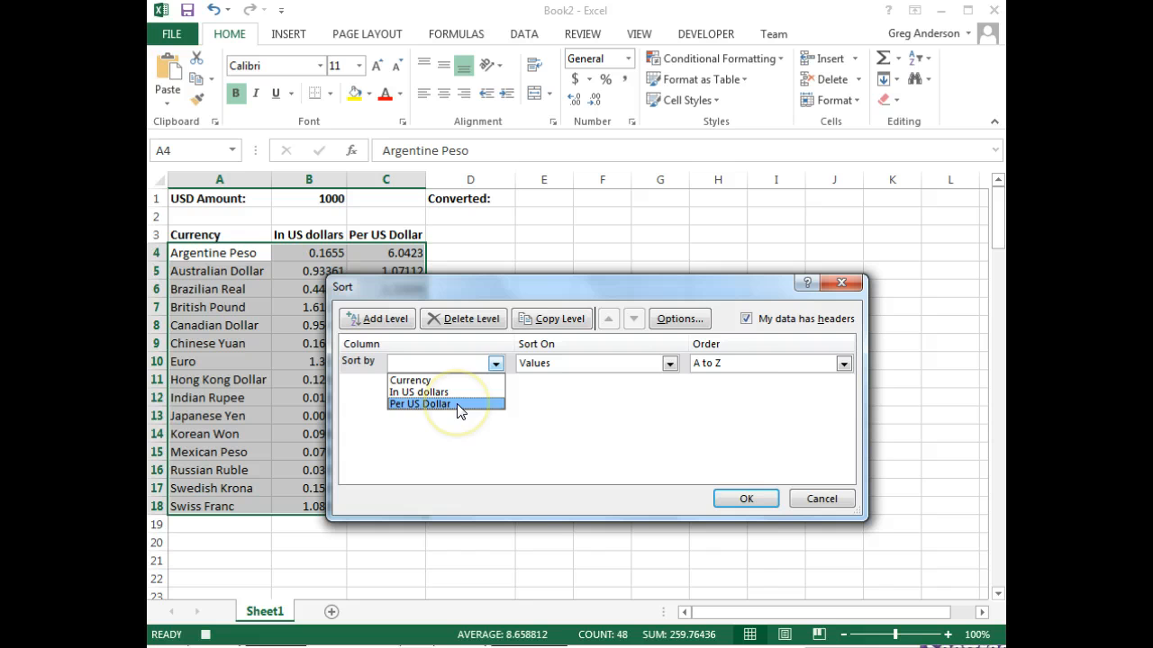
{"action": "left_click", "coordinate": [419, 404]}
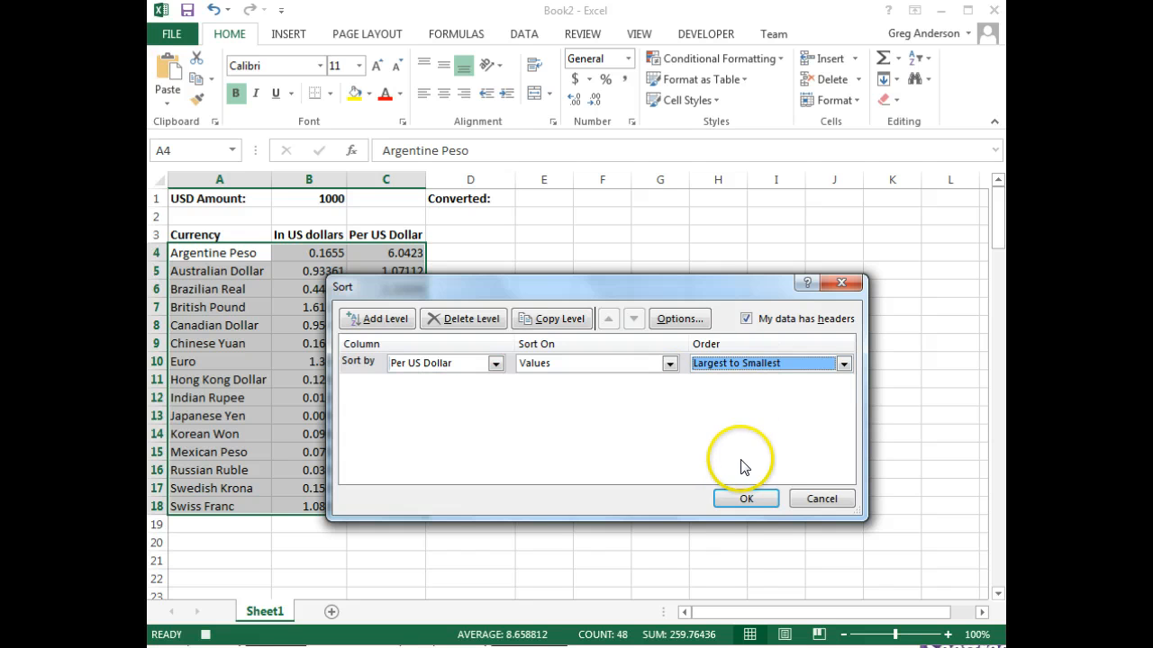
{"action": "left_click", "coordinate": [745, 498]}
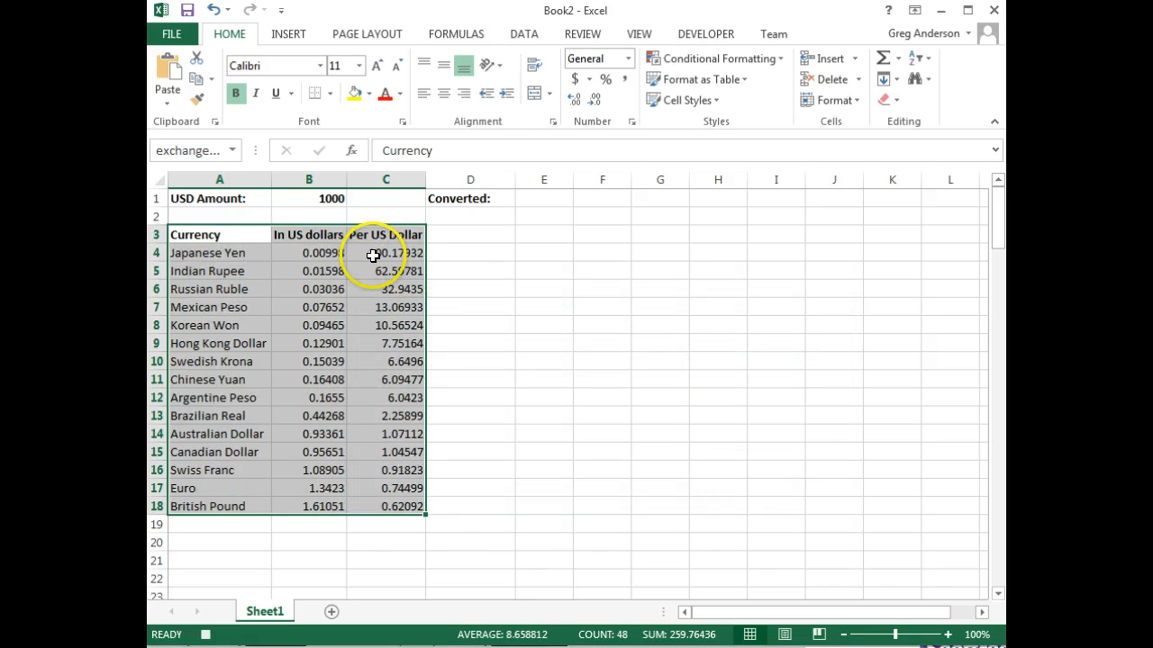
{"action": "left_click", "coordinate": [385, 253]}
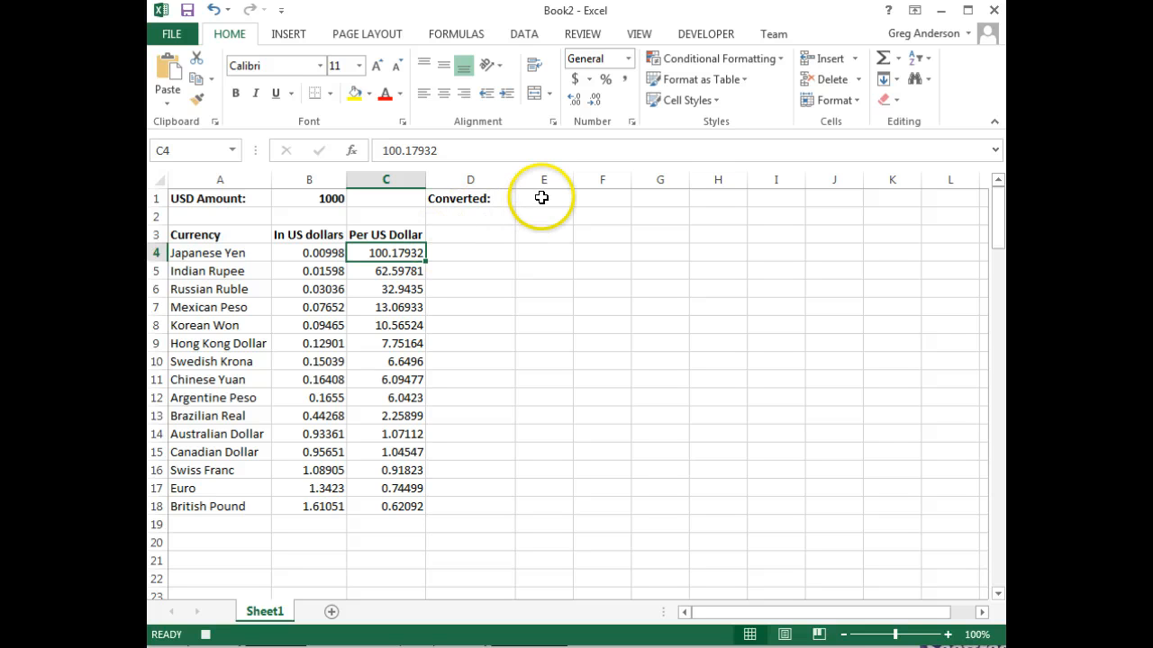
Enter =B1*MAX(C4:C18) in E1, showing 100179.3.
{"action": "left_click", "coordinate": [544, 198]}
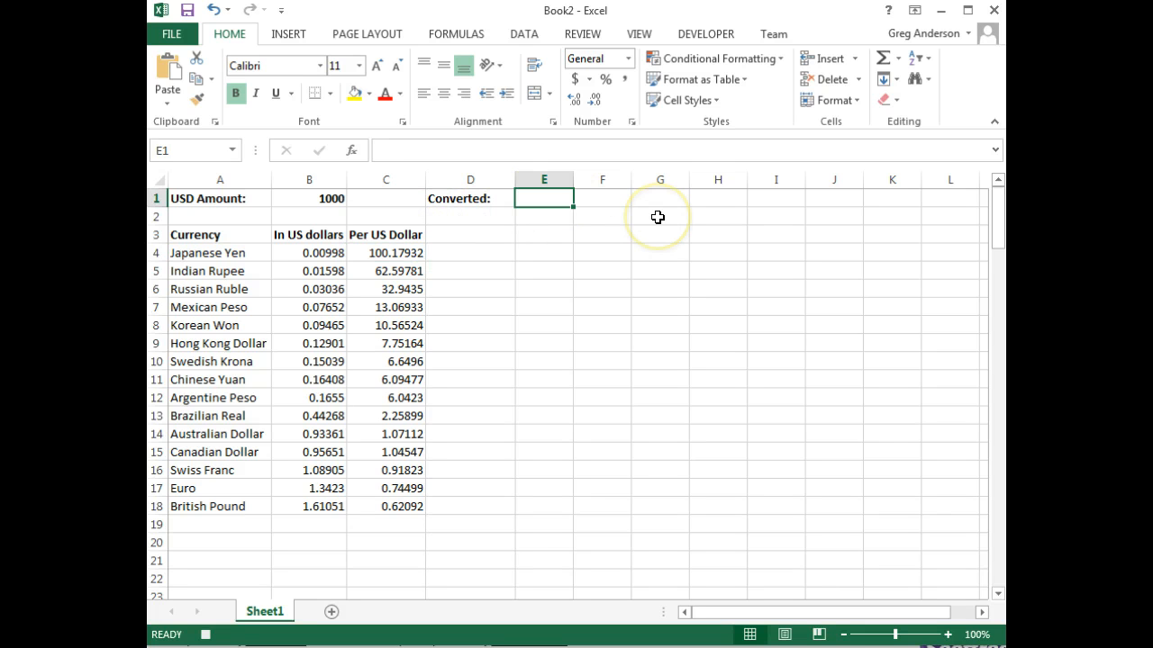
{"action": "mouse_move", "coordinate": [658, 217]}
{"action": "type", "text": "=B1"}
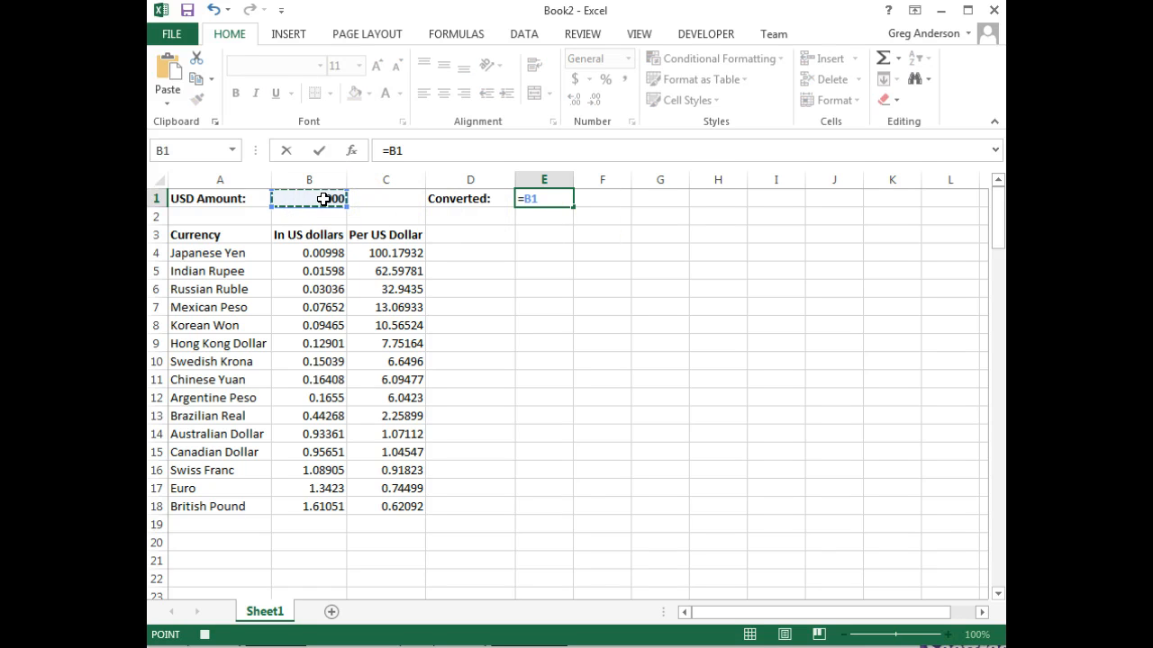
{"action": "type", "text": "*"}
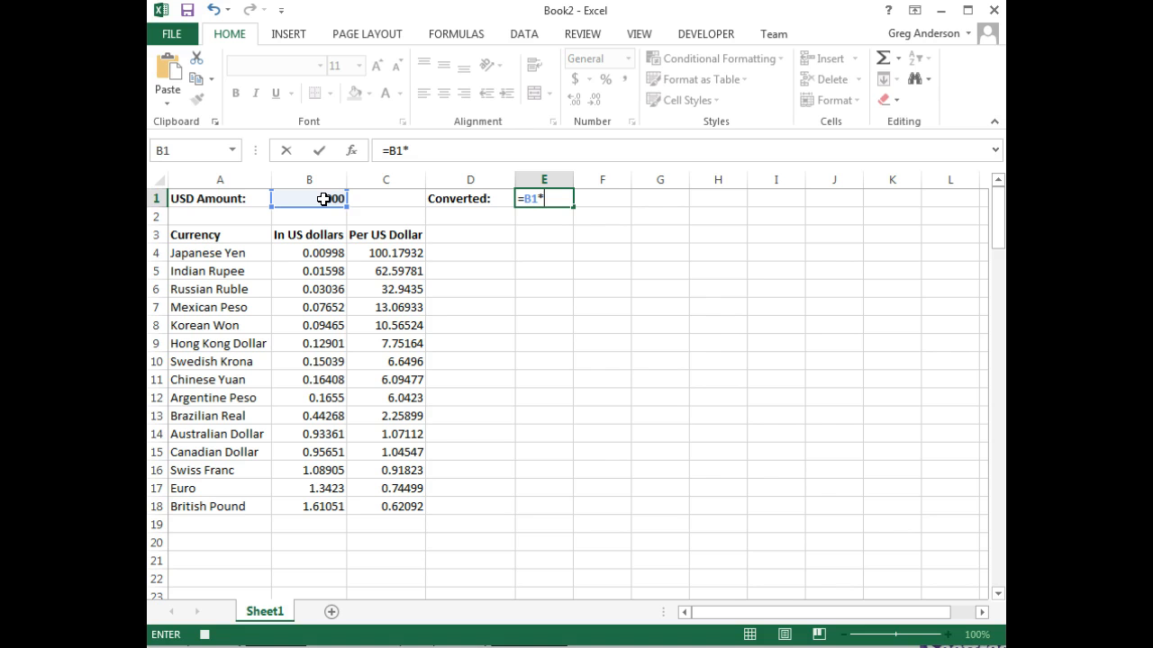
{"action": "type", "text": "max("}
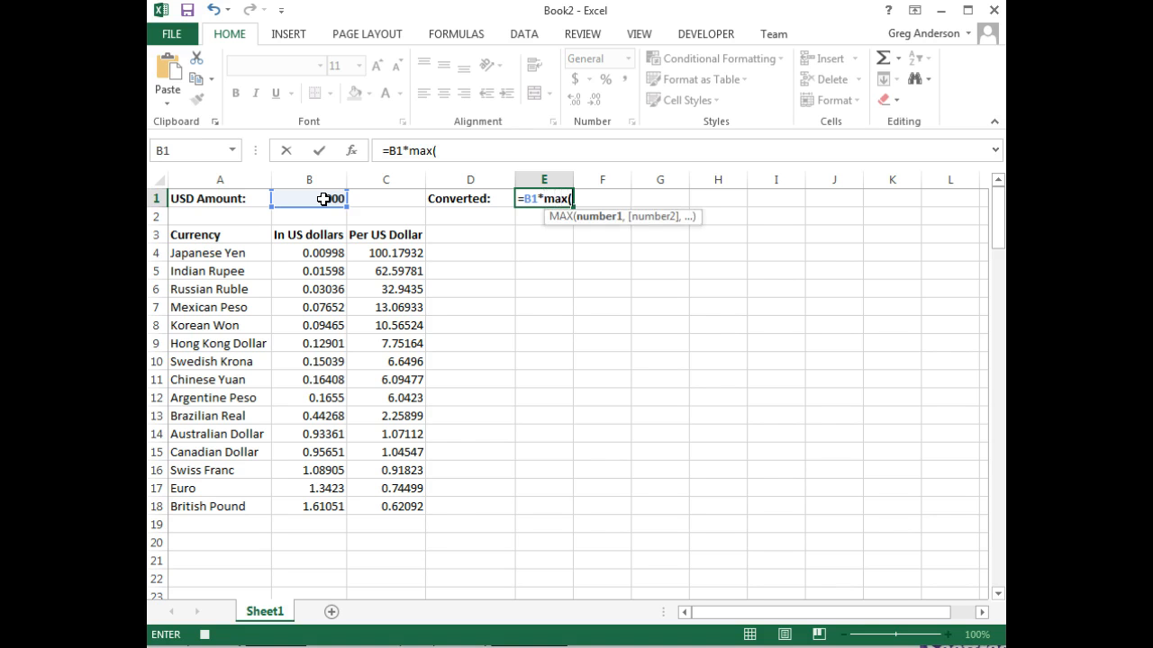
{"action": "left_click_drag", "start_coordinate": [385, 253], "coordinate": [386, 506]}
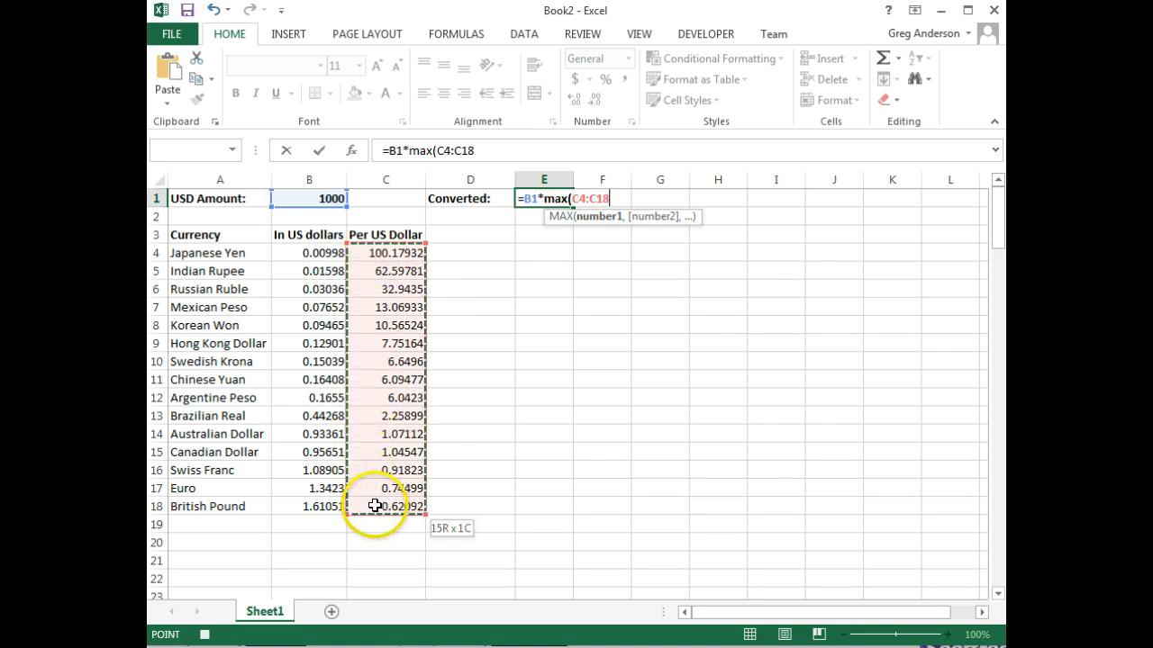
{"action": "key", "text": "Return"}
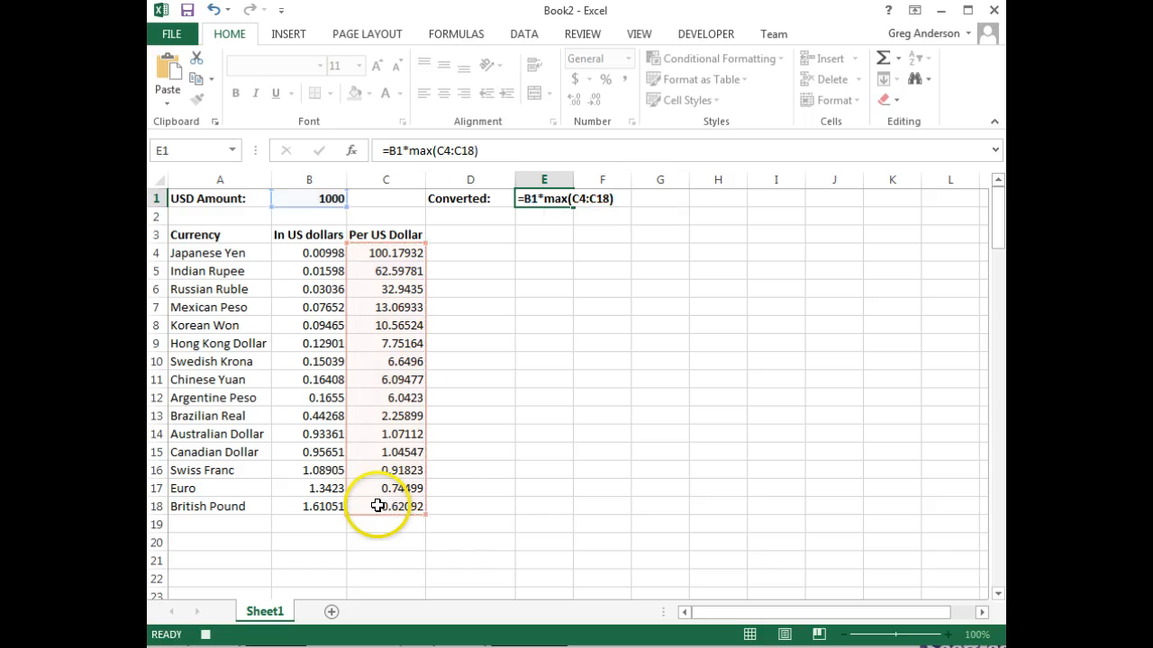
{"action": "key", "text": "Return"}
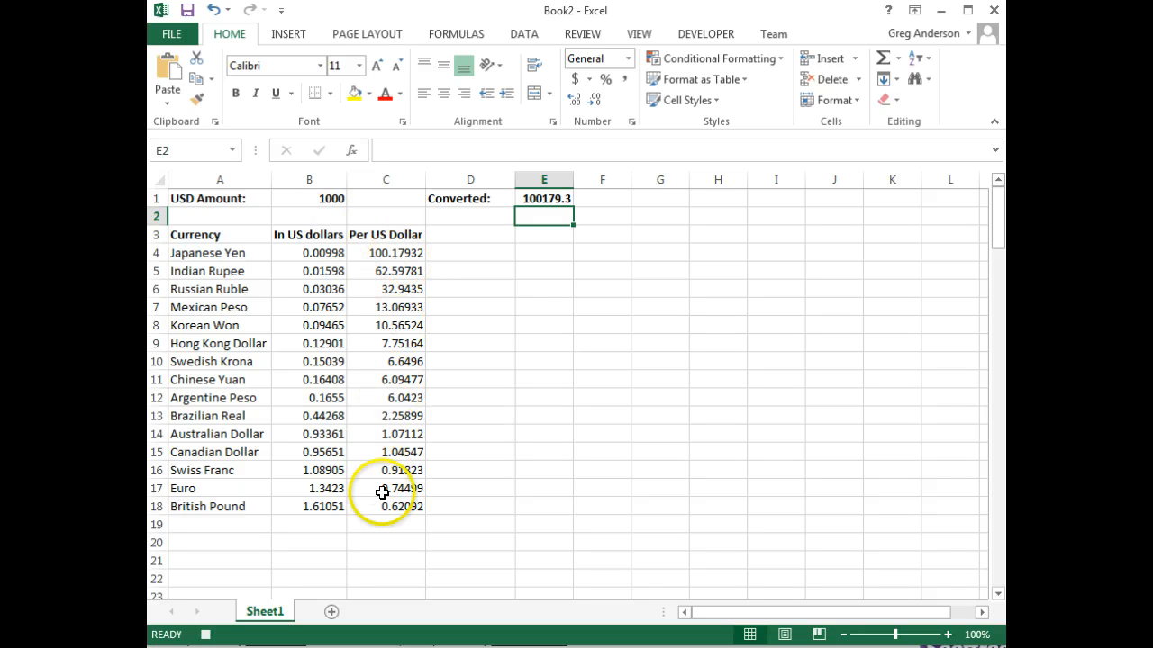
{"action": "mouse_move", "coordinate": [553, 203]}
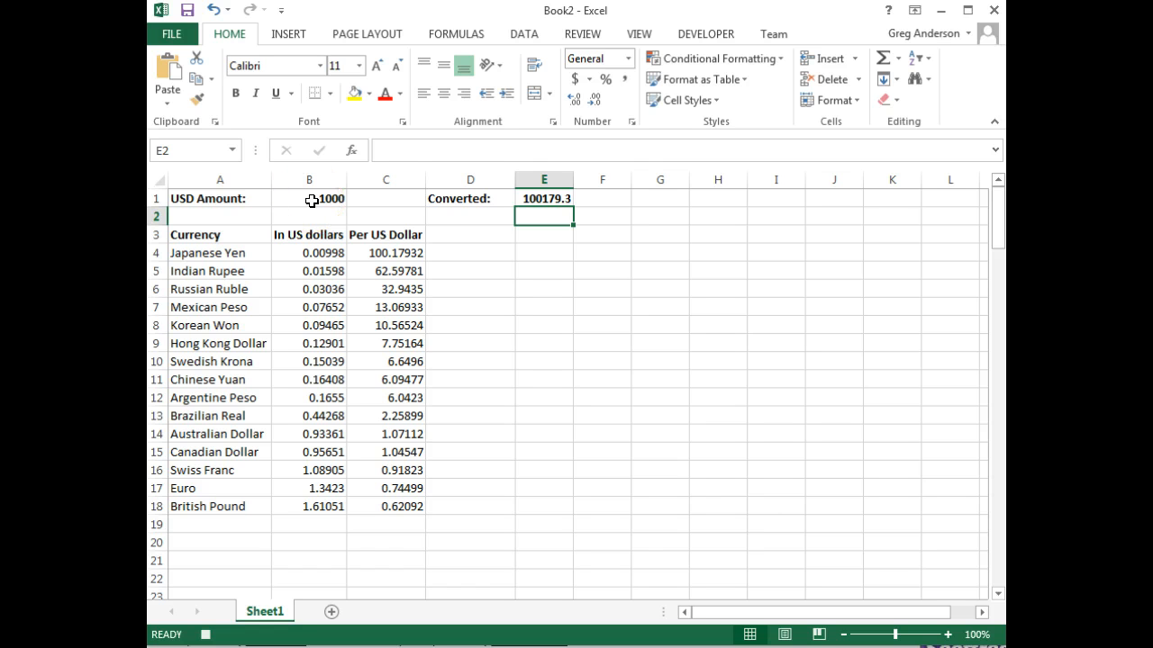
{"action": "mouse_move", "coordinate": [611, 147]}
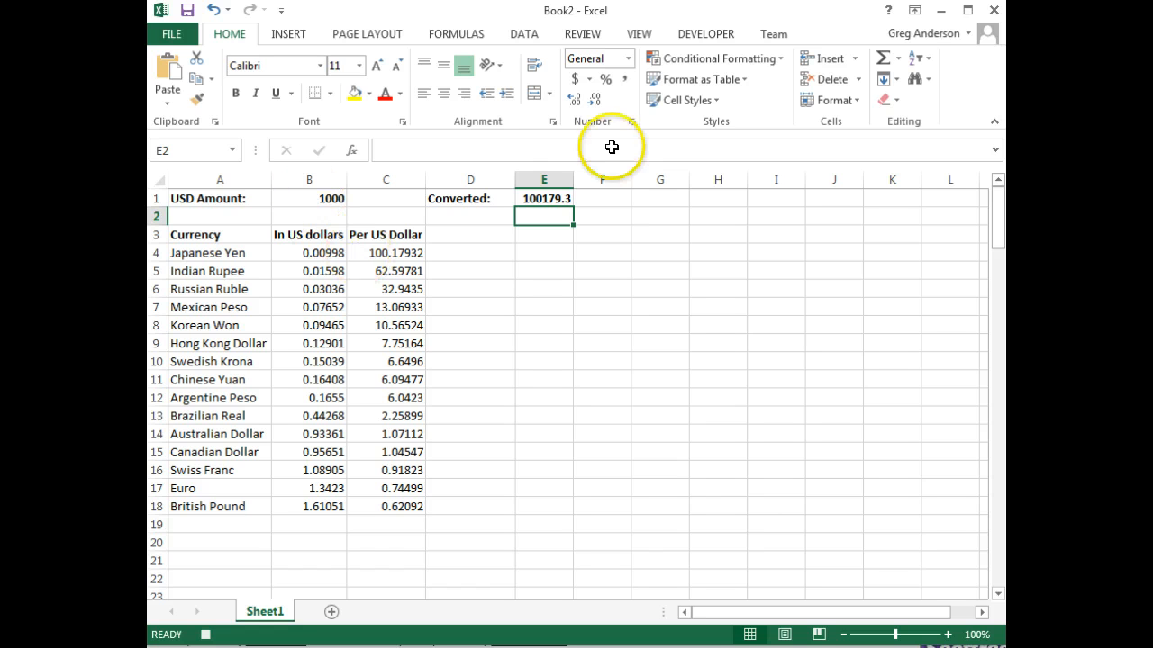
Stop recording the Converter macro from the Developer ribbon.
{"action": "left_click", "coordinate": [705, 33]}
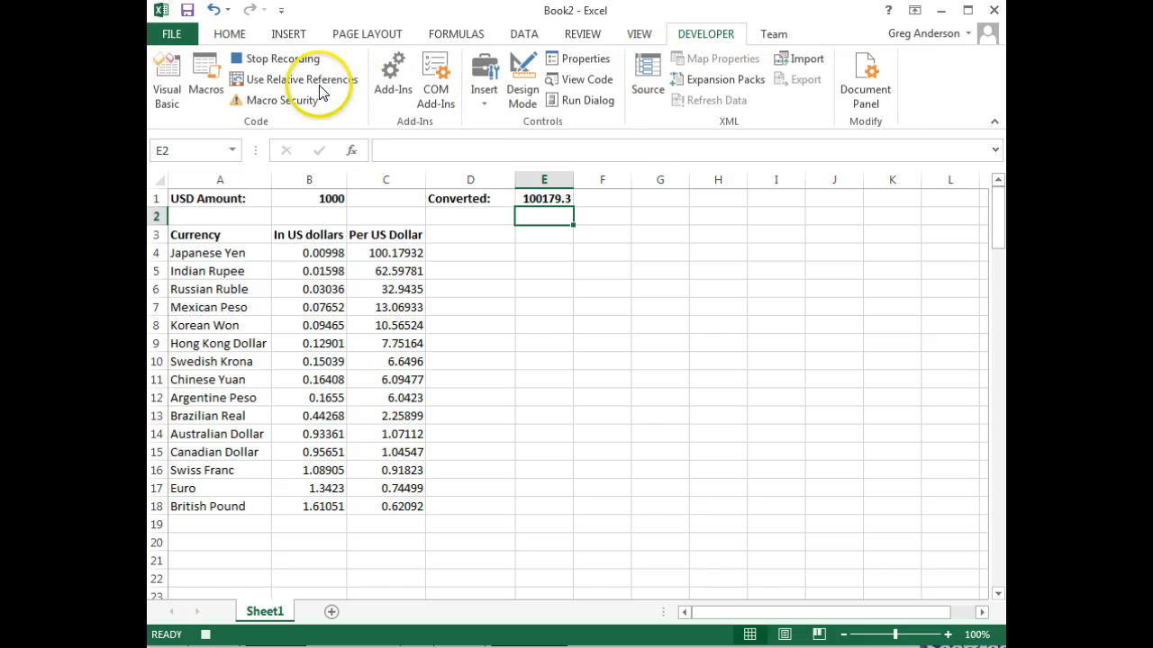
{"action": "left_click", "coordinate": [282, 58]}
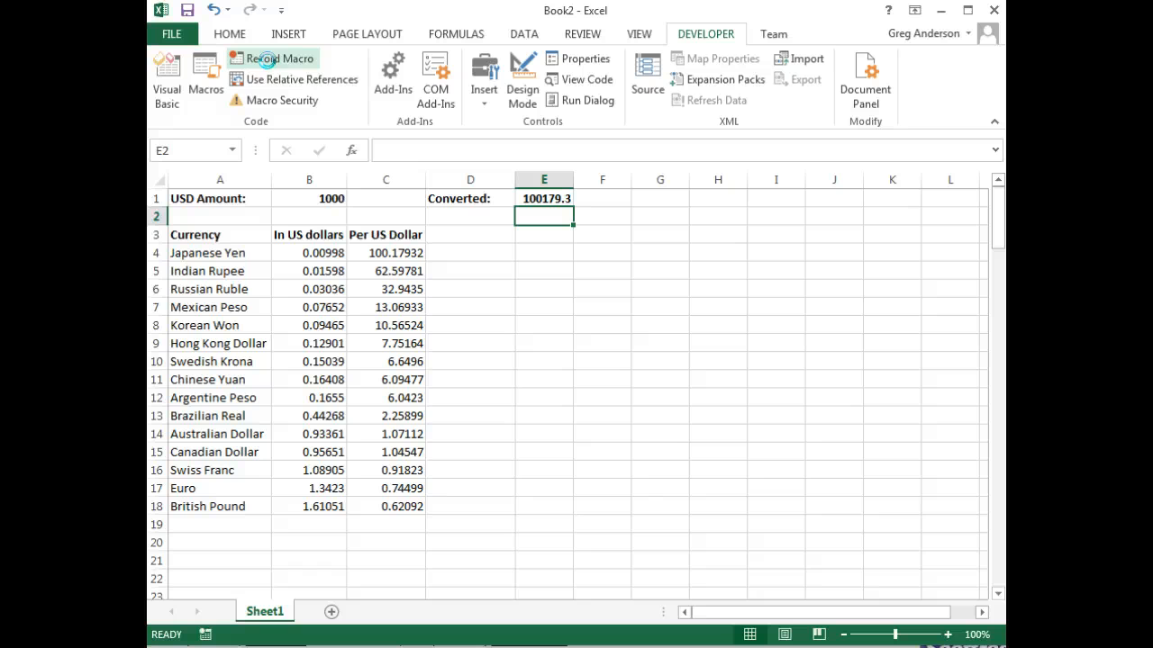
{"action": "mouse_move", "coordinate": [197, 229]}
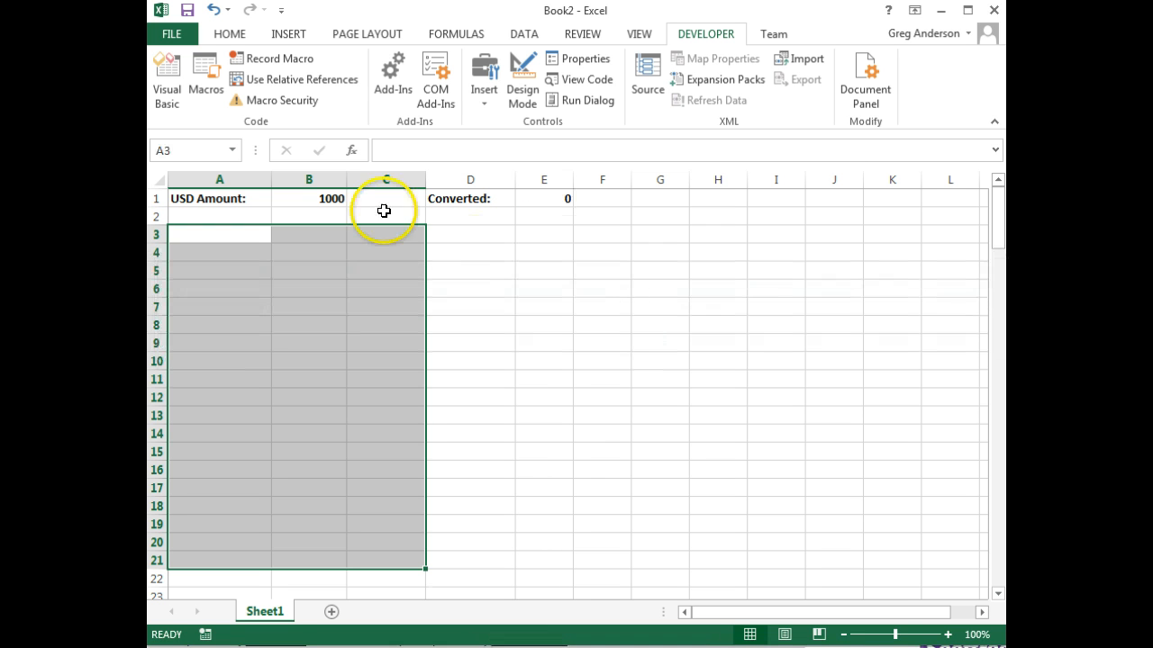
Run the Converter macro and open its run-time error 5 in the debugger.
{"action": "left_click", "coordinate": [205, 79]}
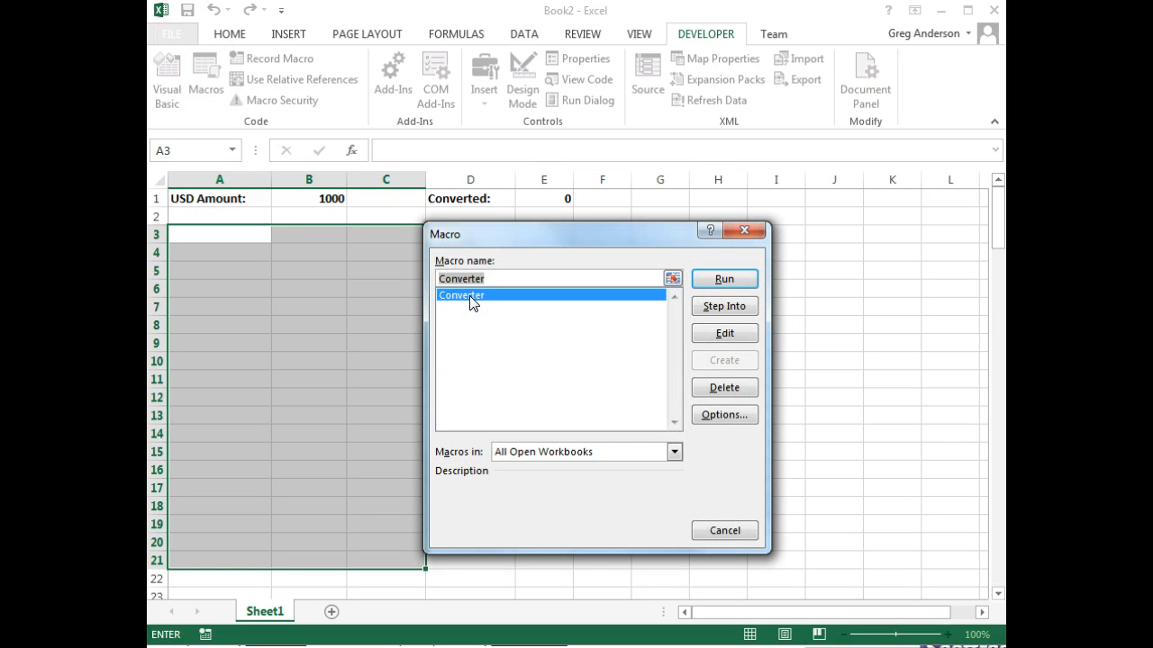
{"action": "left_click", "coordinate": [724, 278]}
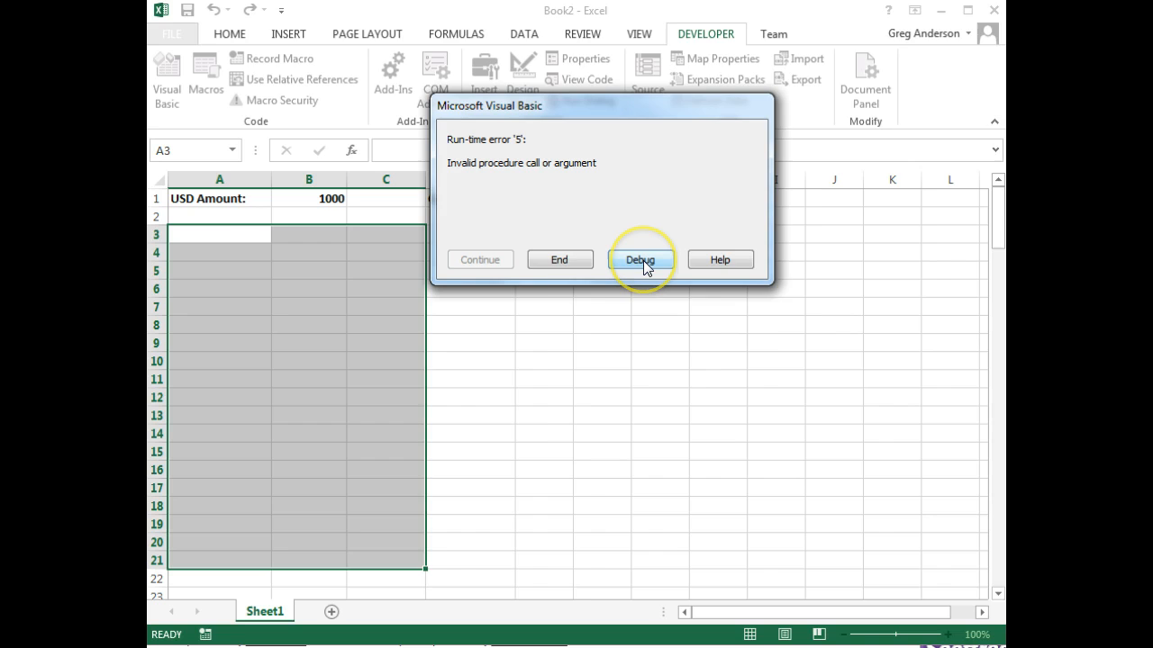
{"action": "left_click", "coordinate": [640, 260]}
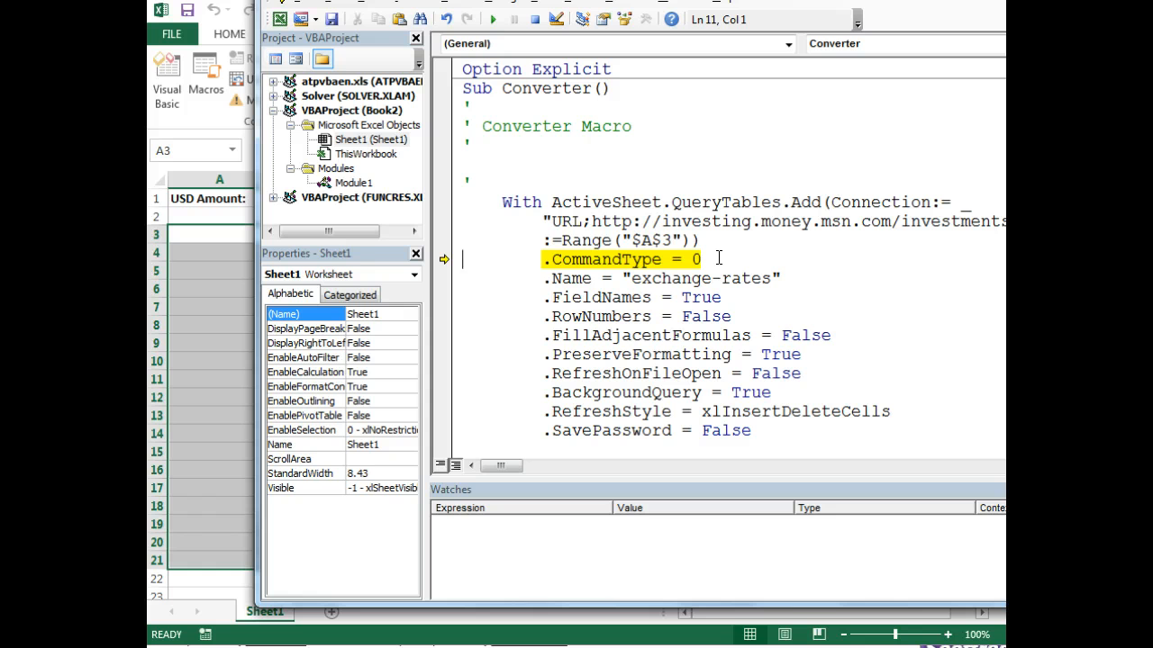
Delete the .CommandType = 0 line and resume Converter to rebuild the currency table.
{"action": "left_click", "coordinate": [353, 182]}
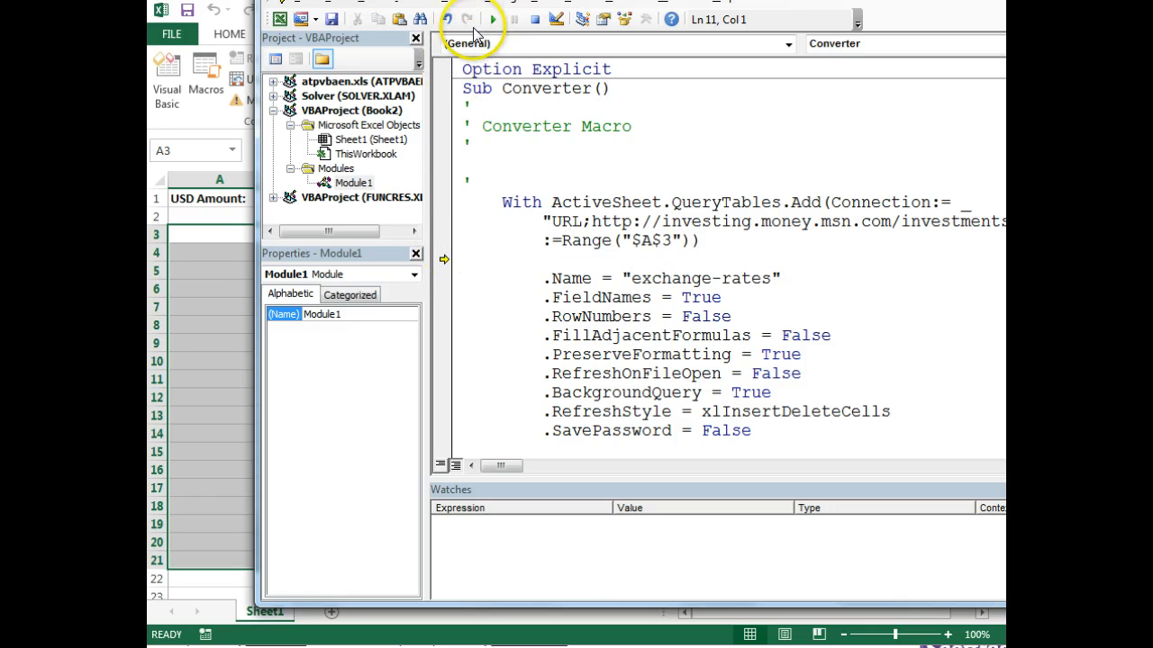
{"action": "mouse_move", "coordinate": [494, 19]}
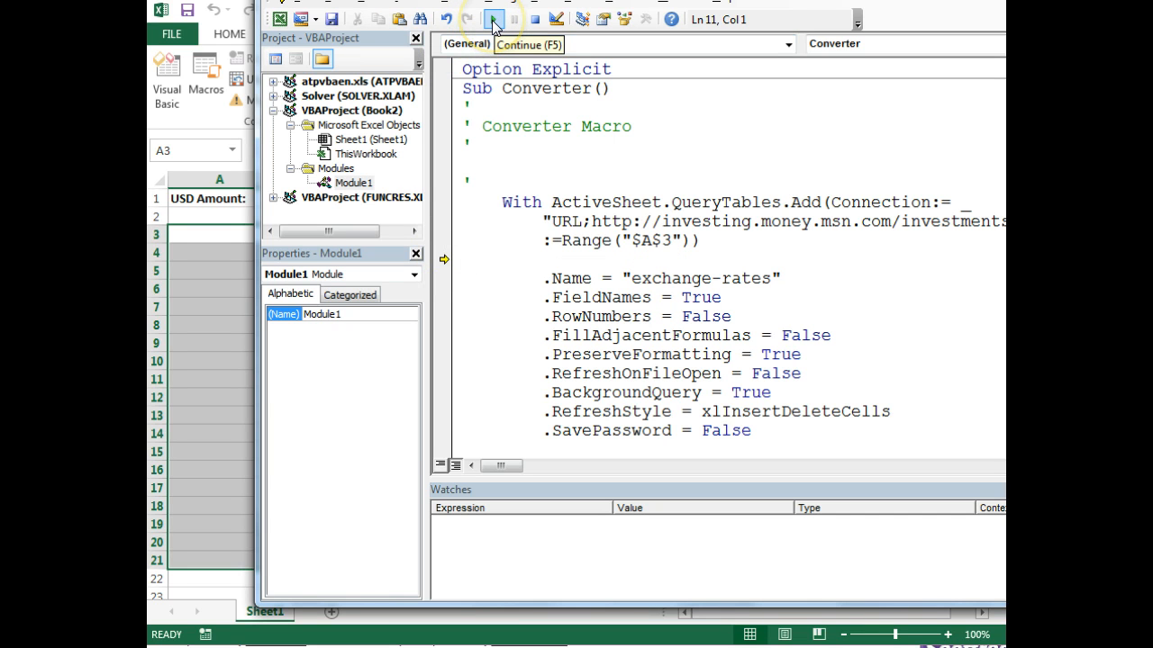
{"action": "left_click", "coordinate": [493, 18]}
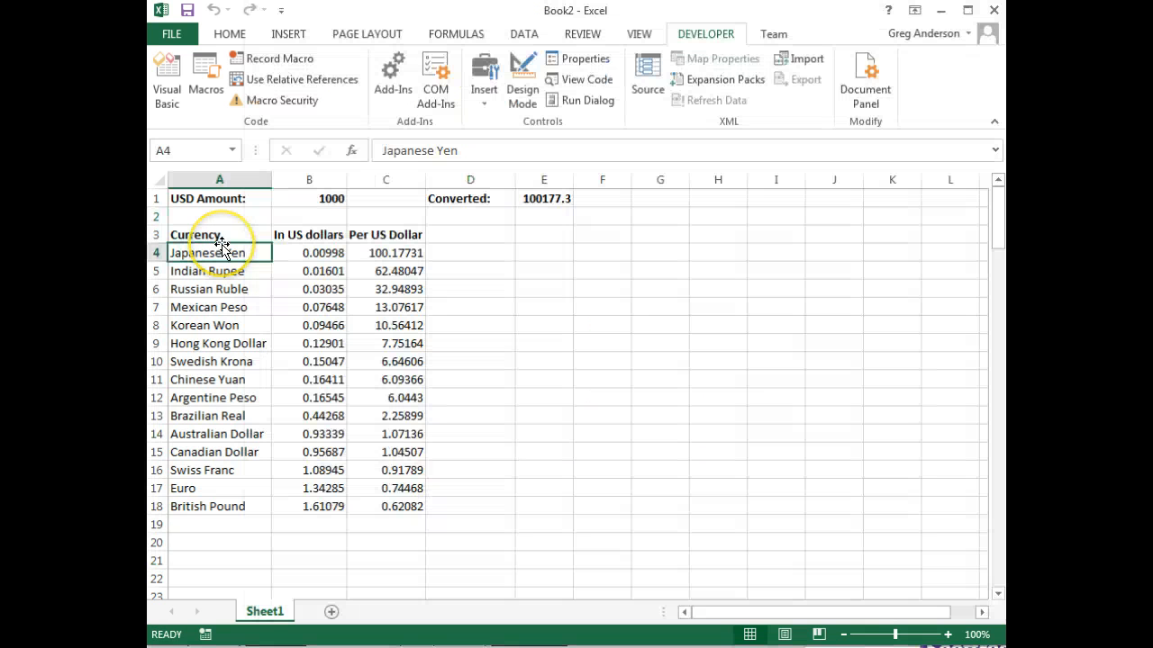
{"action": "mouse_move", "coordinate": [543, 198]}
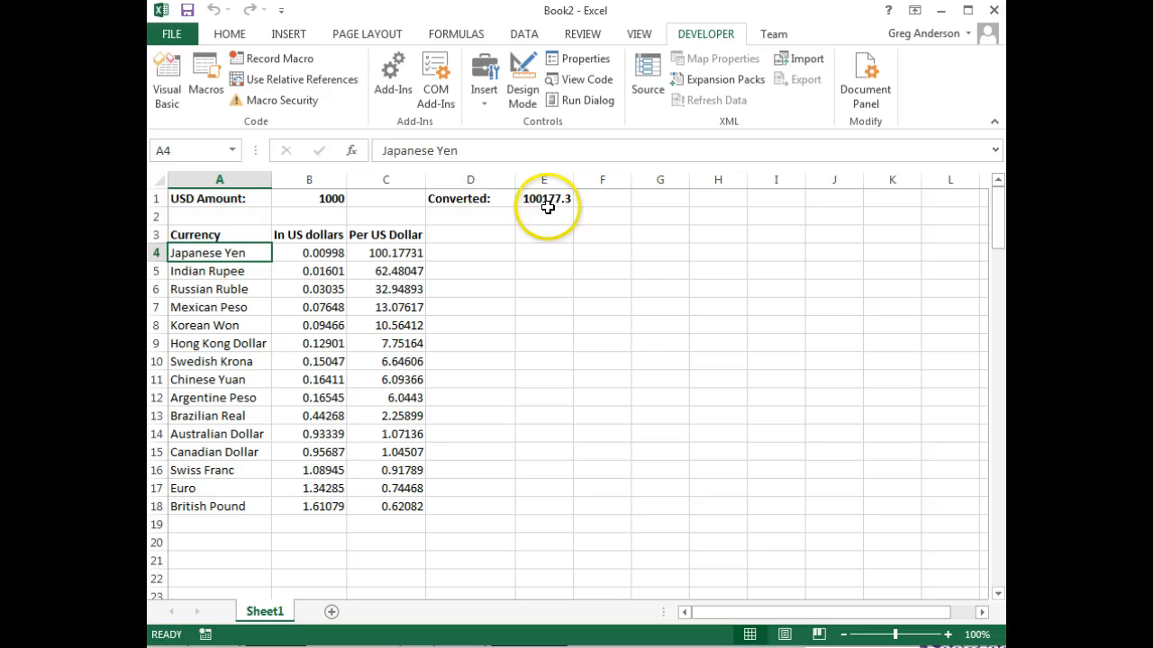
{"action": "mouse_move", "coordinate": [498, 211]}
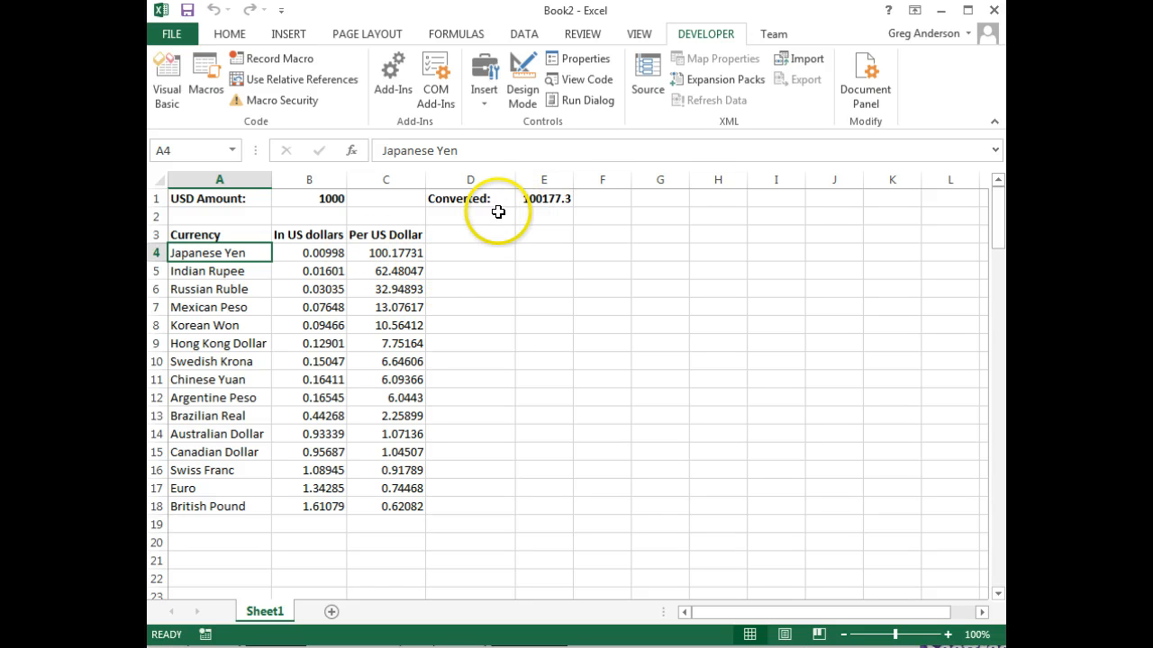
{"action": "mouse_move", "coordinate": [531, 200]}
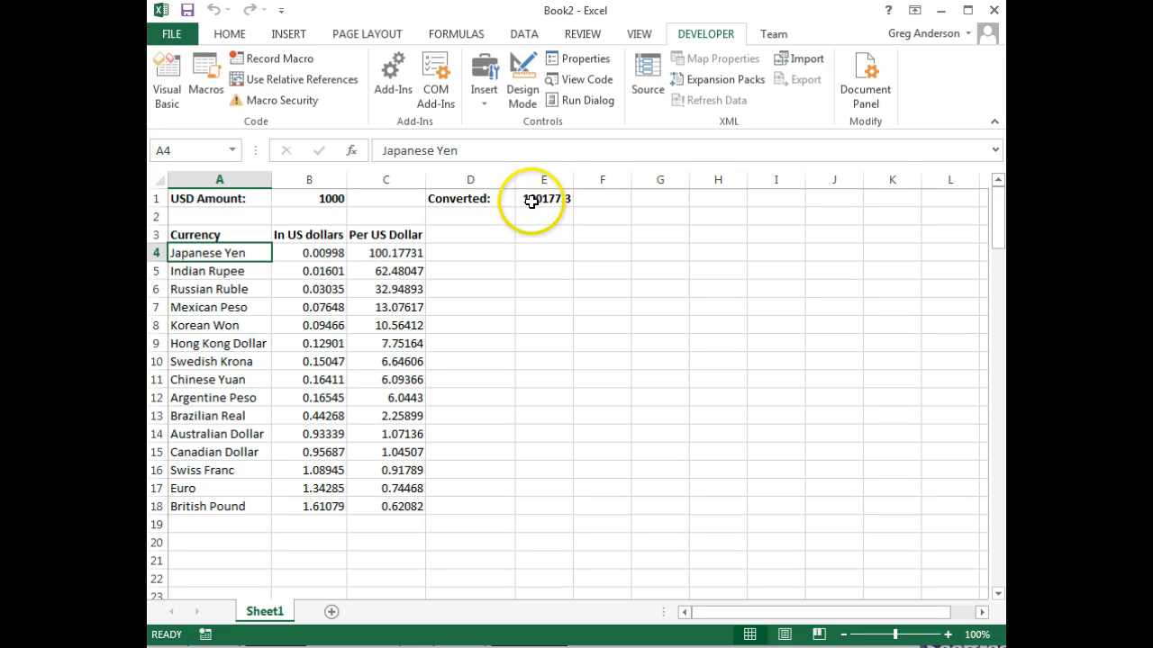
{"action": "mouse_move", "coordinate": [527, 356]}
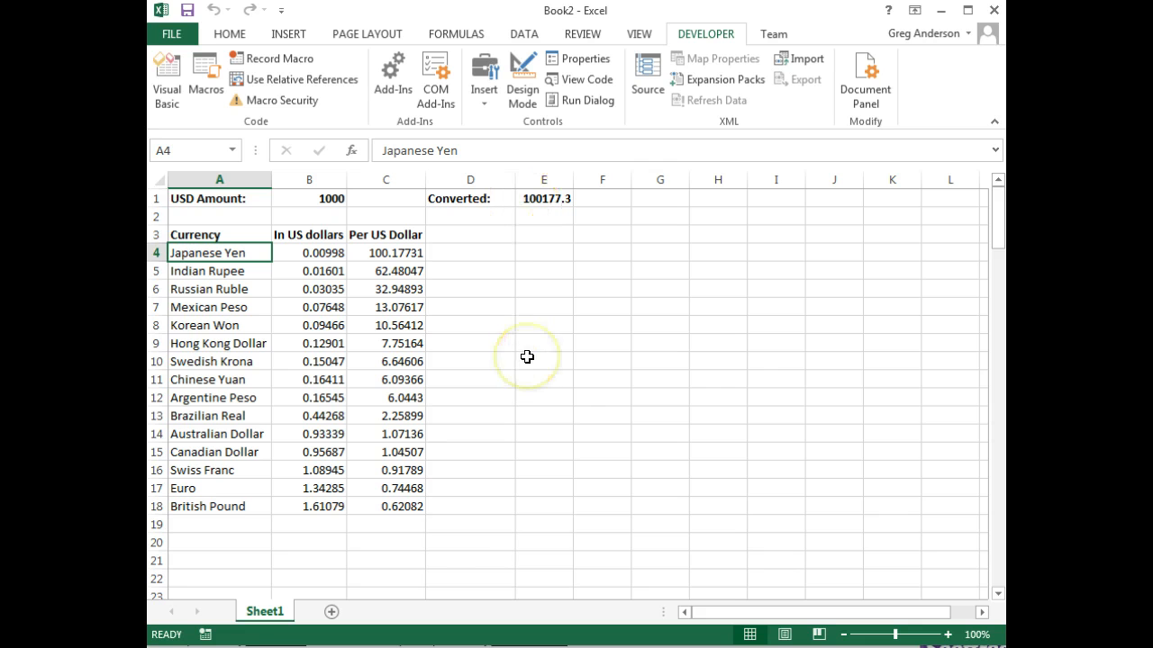
{"action": "mouse_move", "coordinate": [493, 289]}
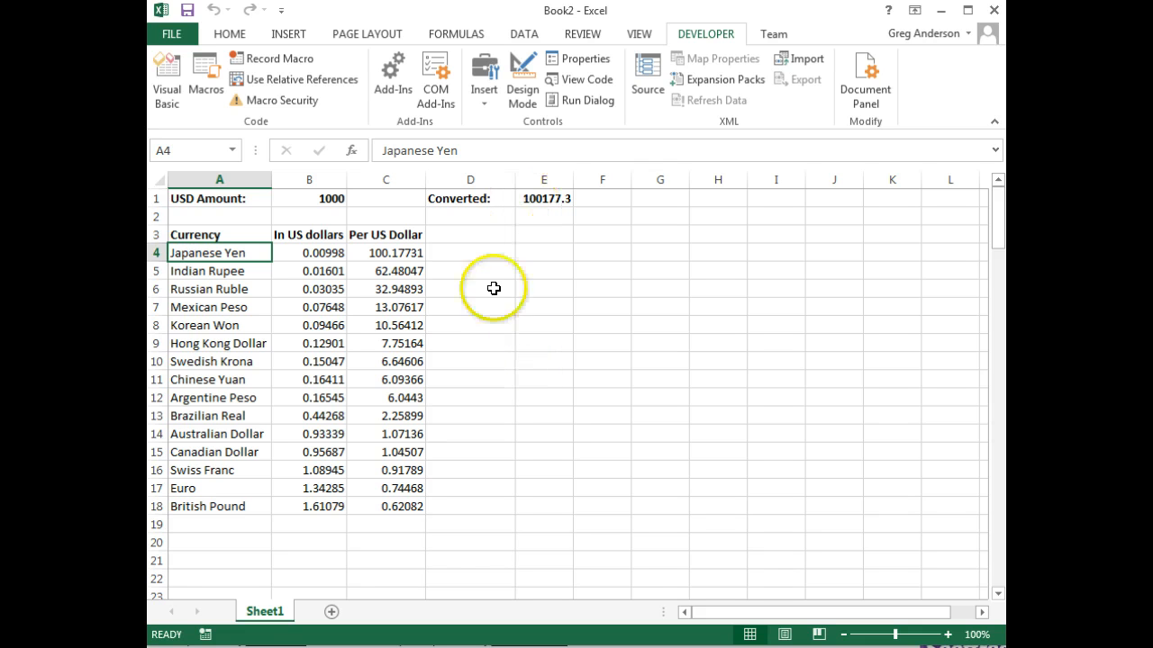